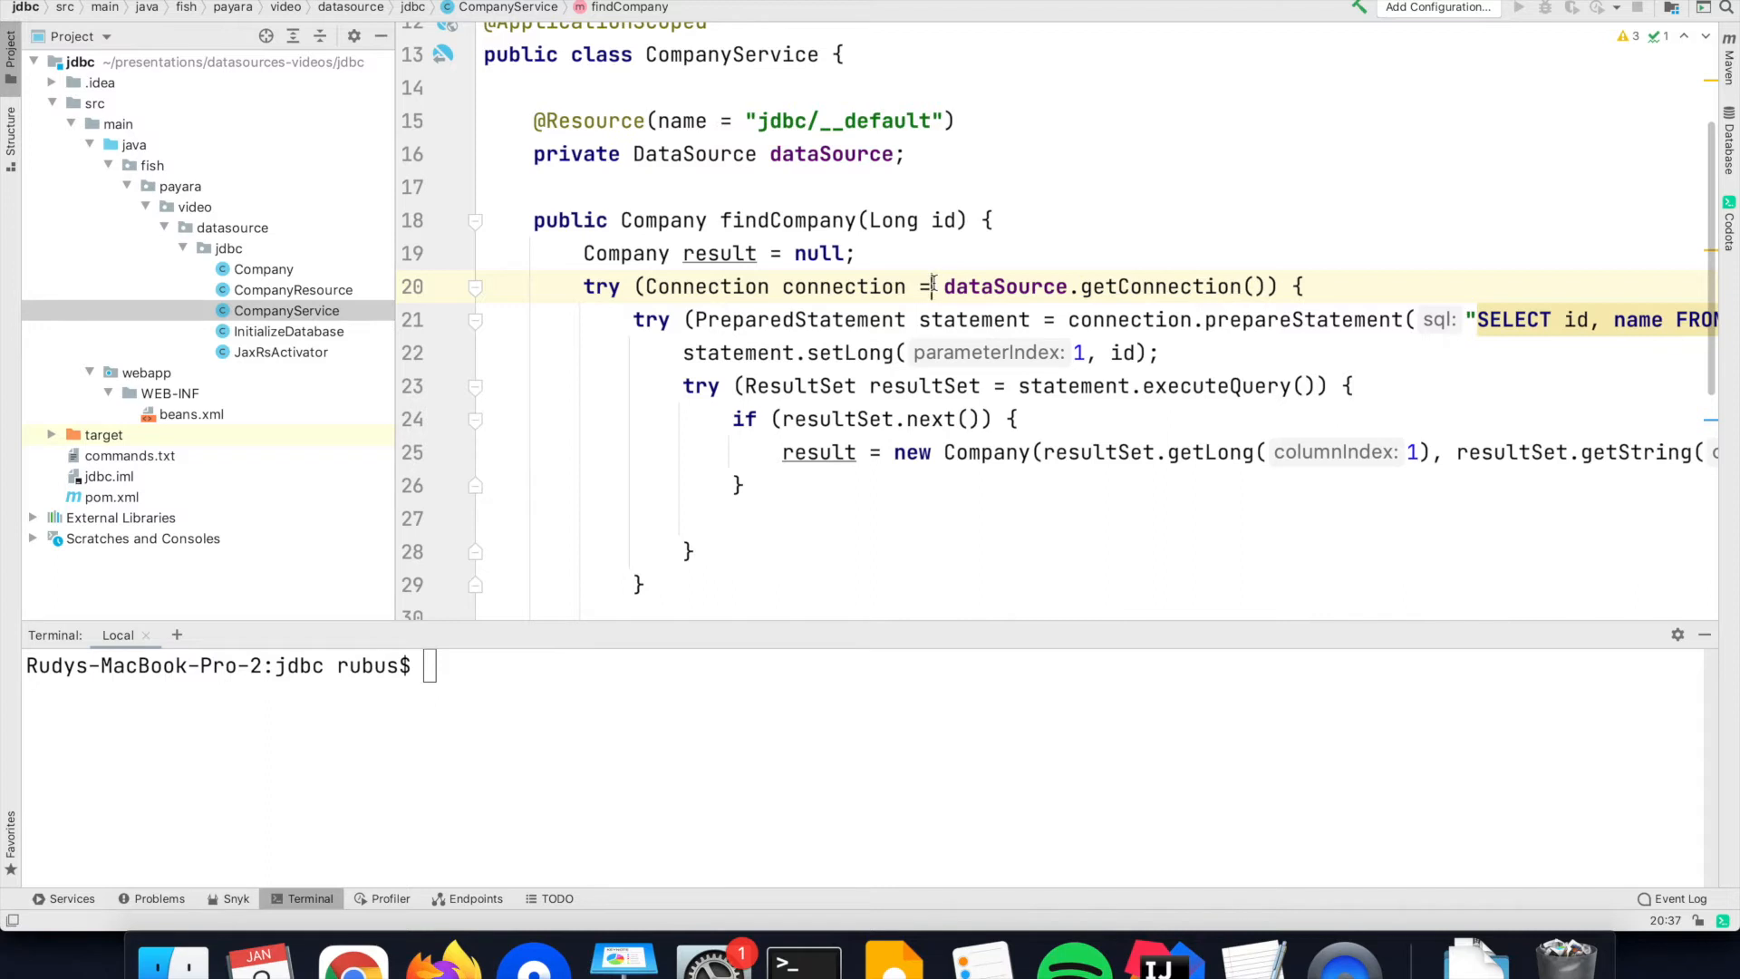
# - Highlight the data source connection, getConnection call, resultSet variable and SQL query text
pyautogui.doubleClick(1136, 287)
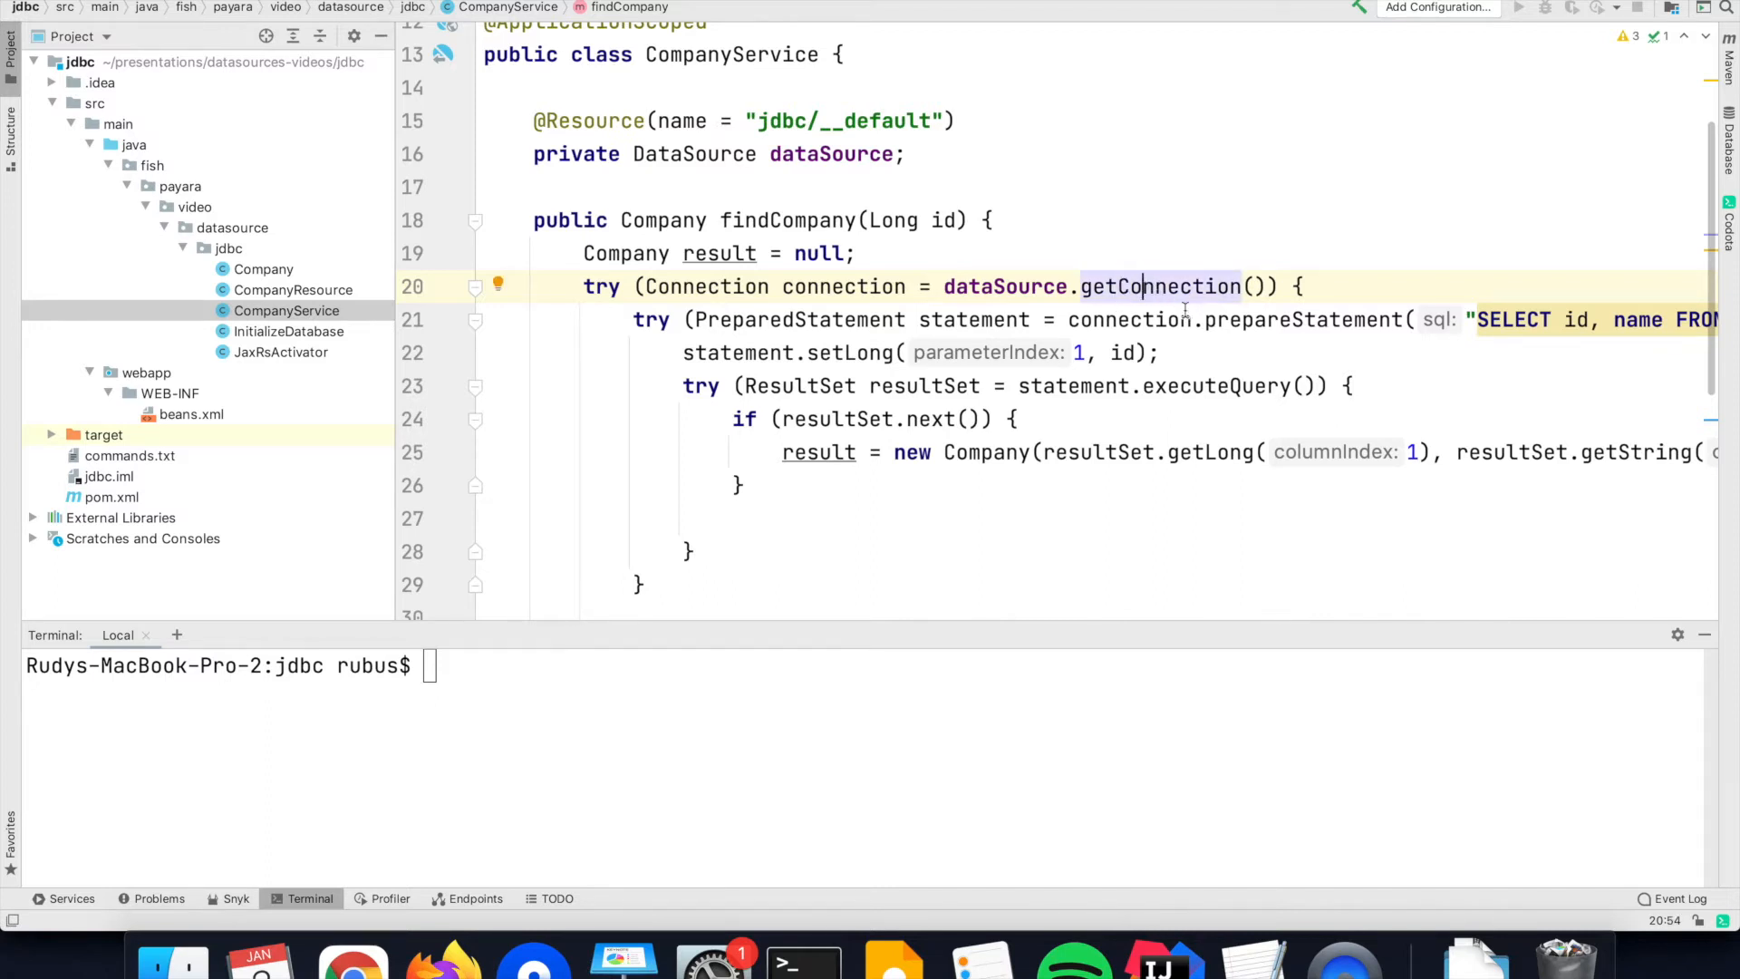
pyautogui.doubleClick(1302, 320)
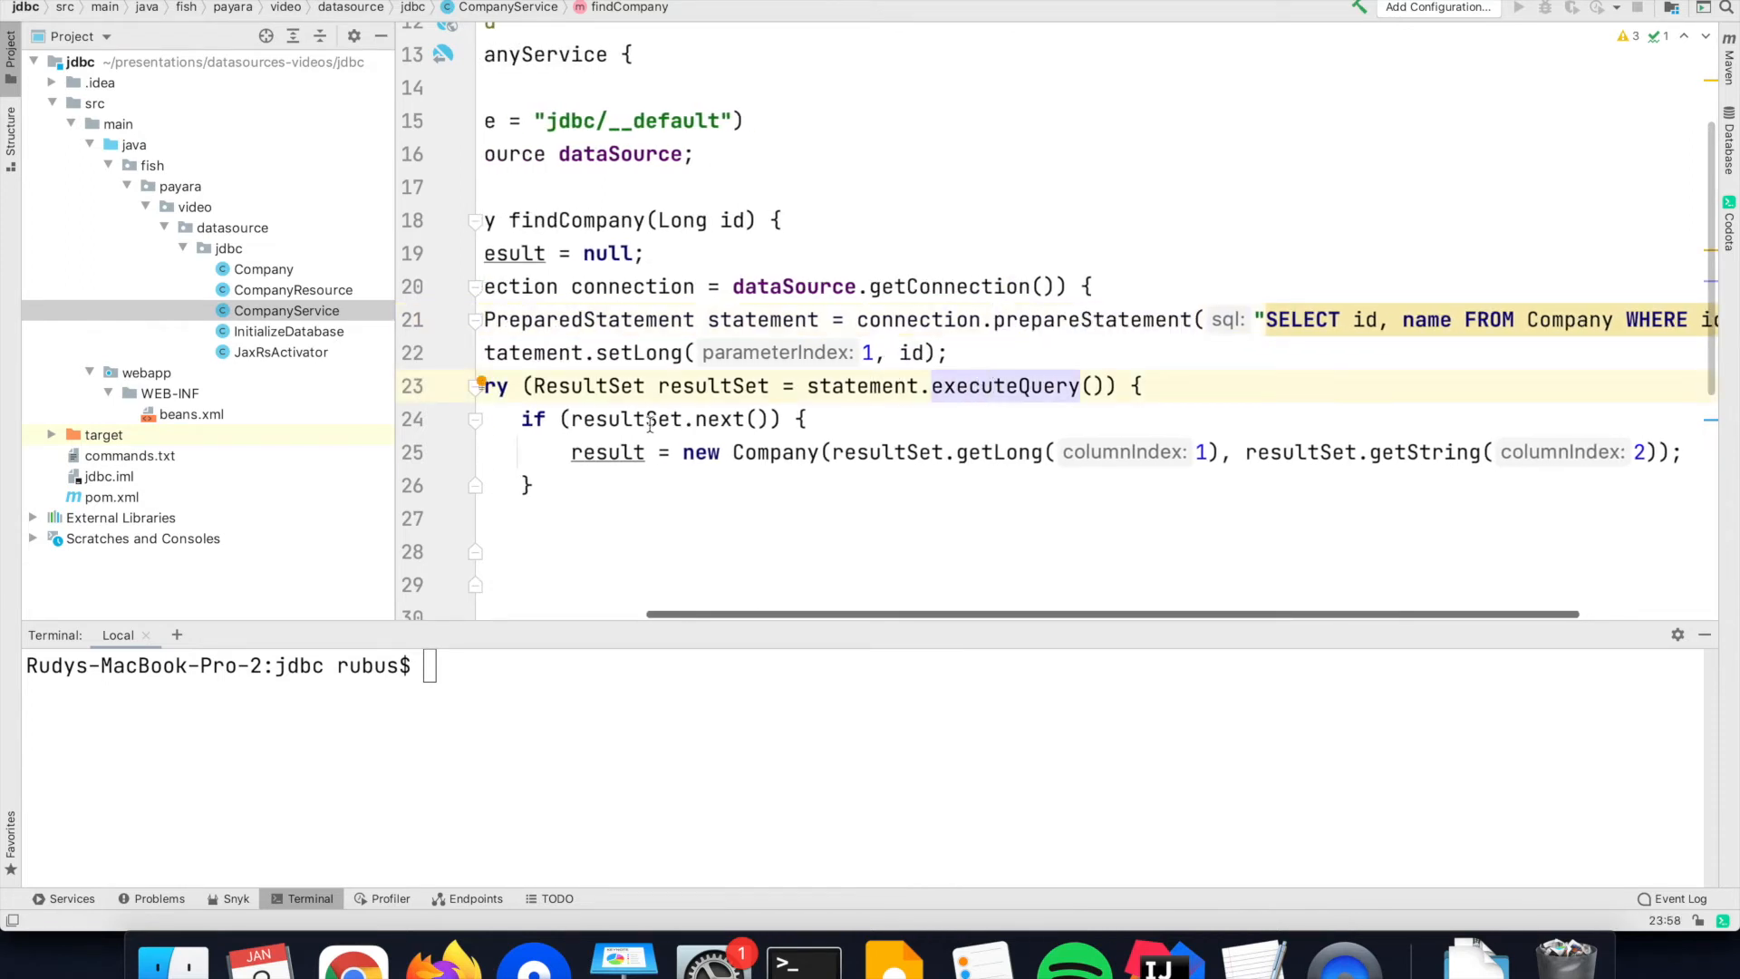
pyautogui.doubleClick(623, 418)
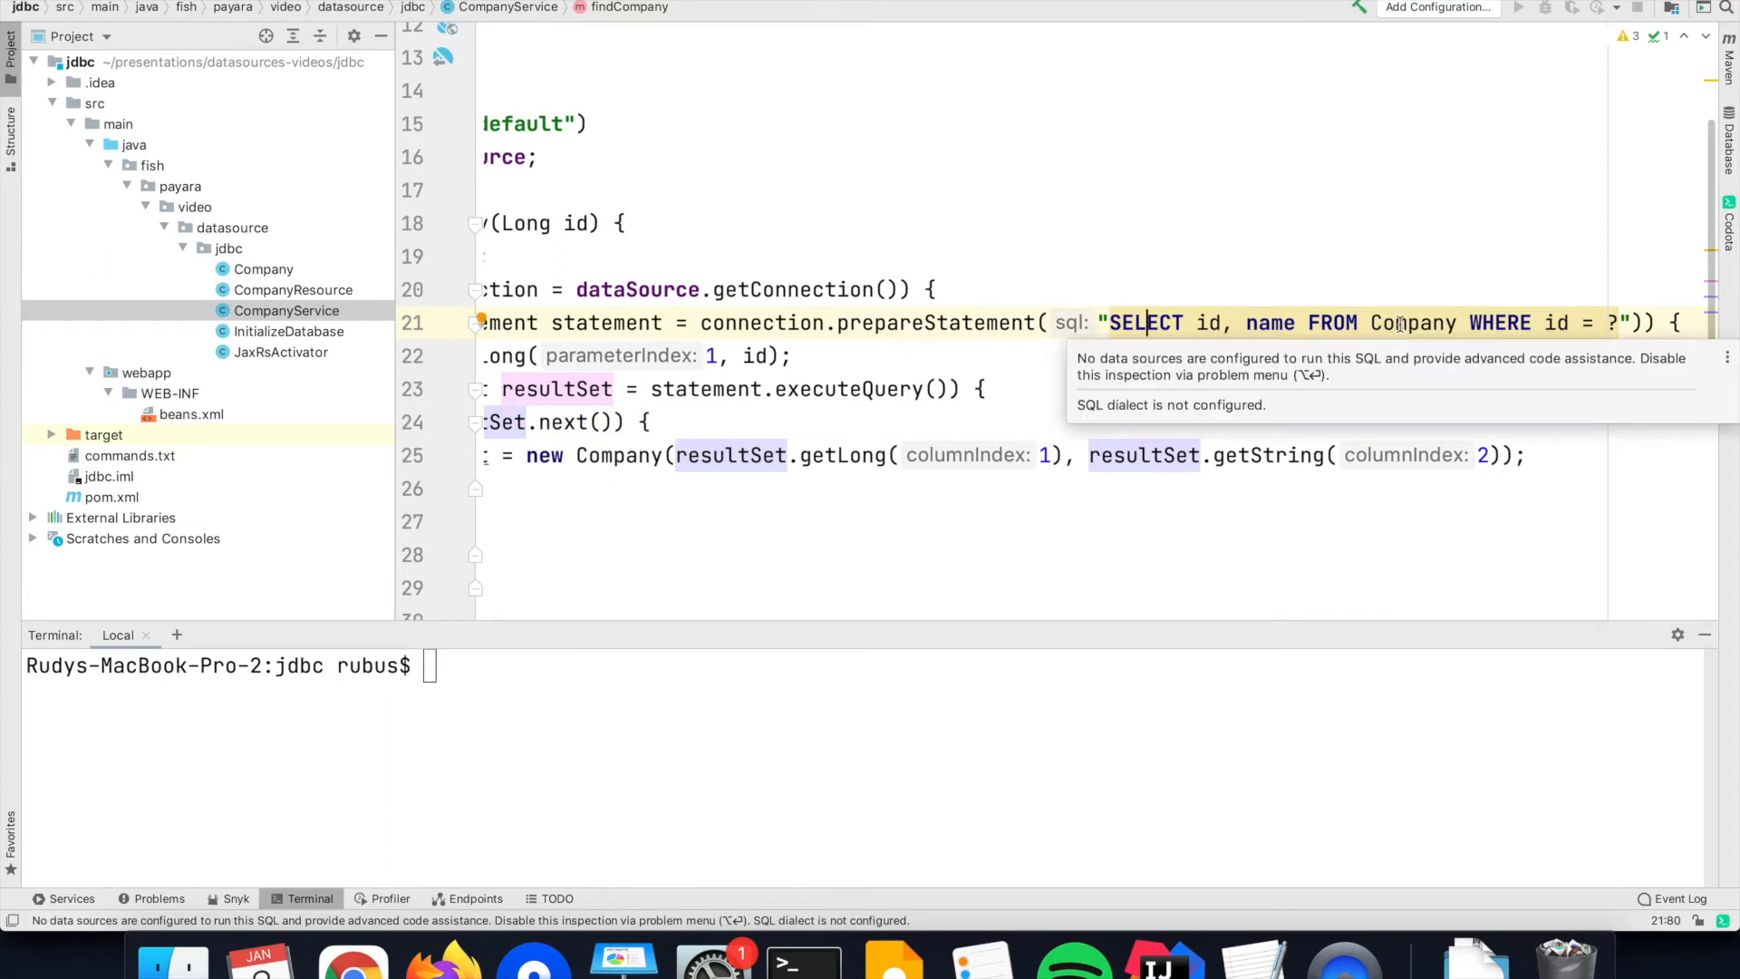
pyautogui.doubleClick(1412, 323)
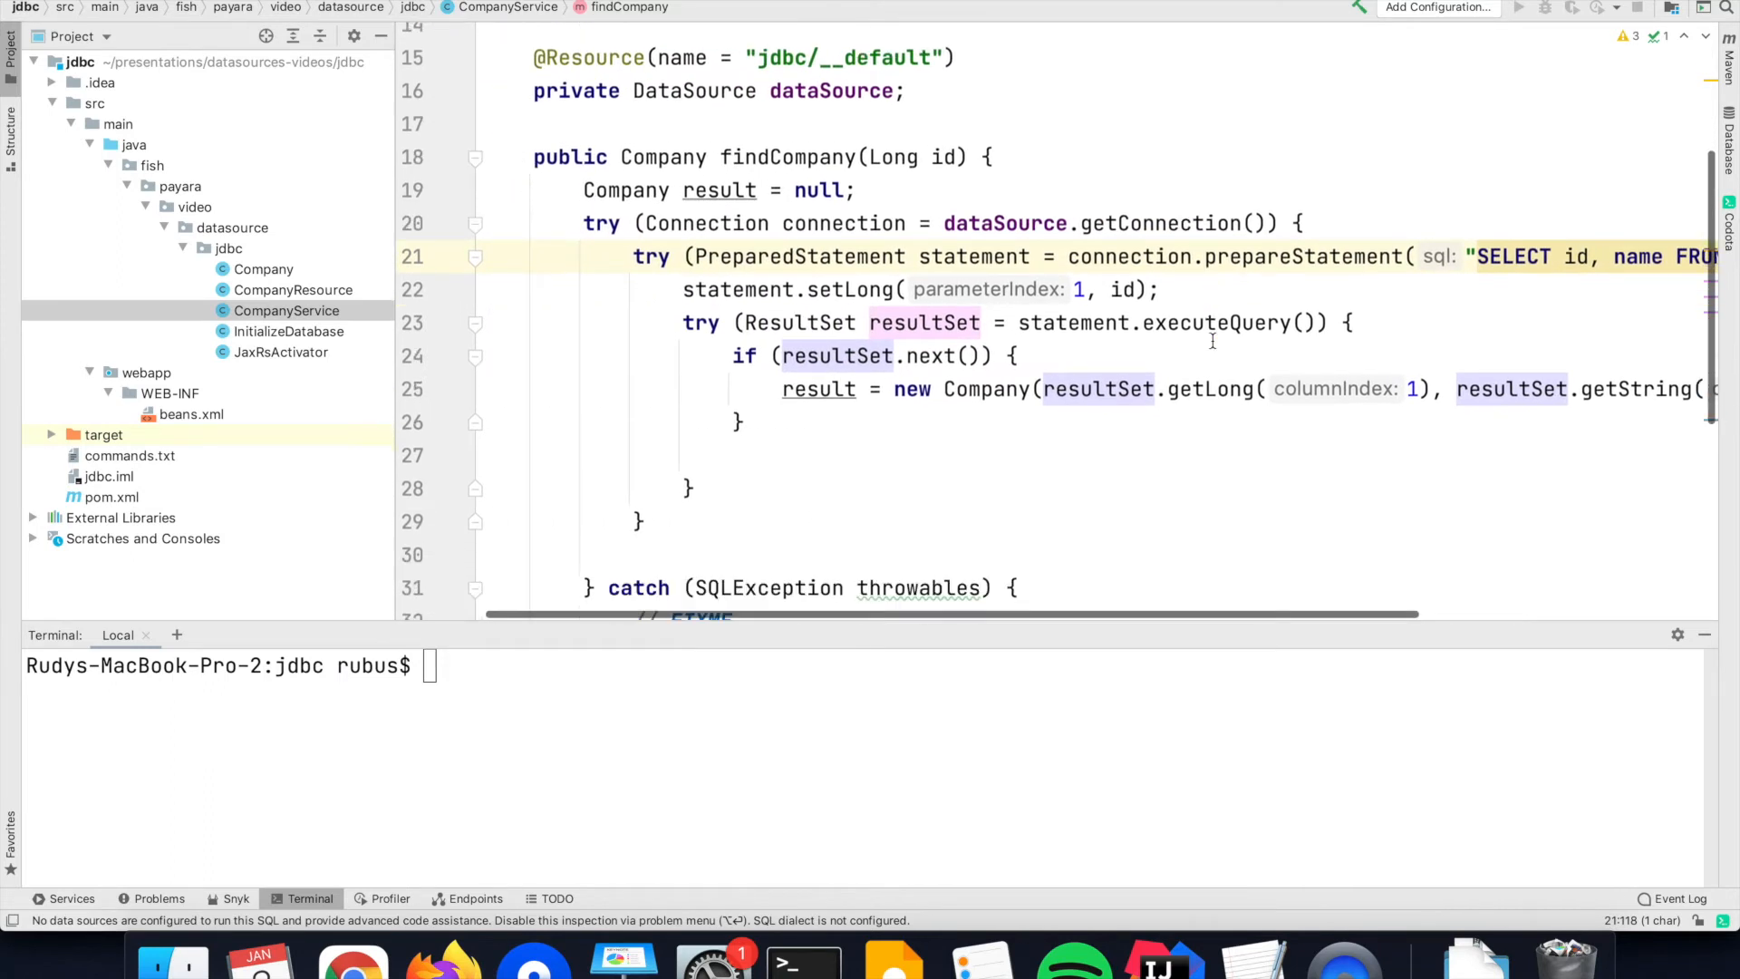
# - Review the Company class, then bring up JaxRsActivator with its /rest application path
pyautogui.scroll(-3)
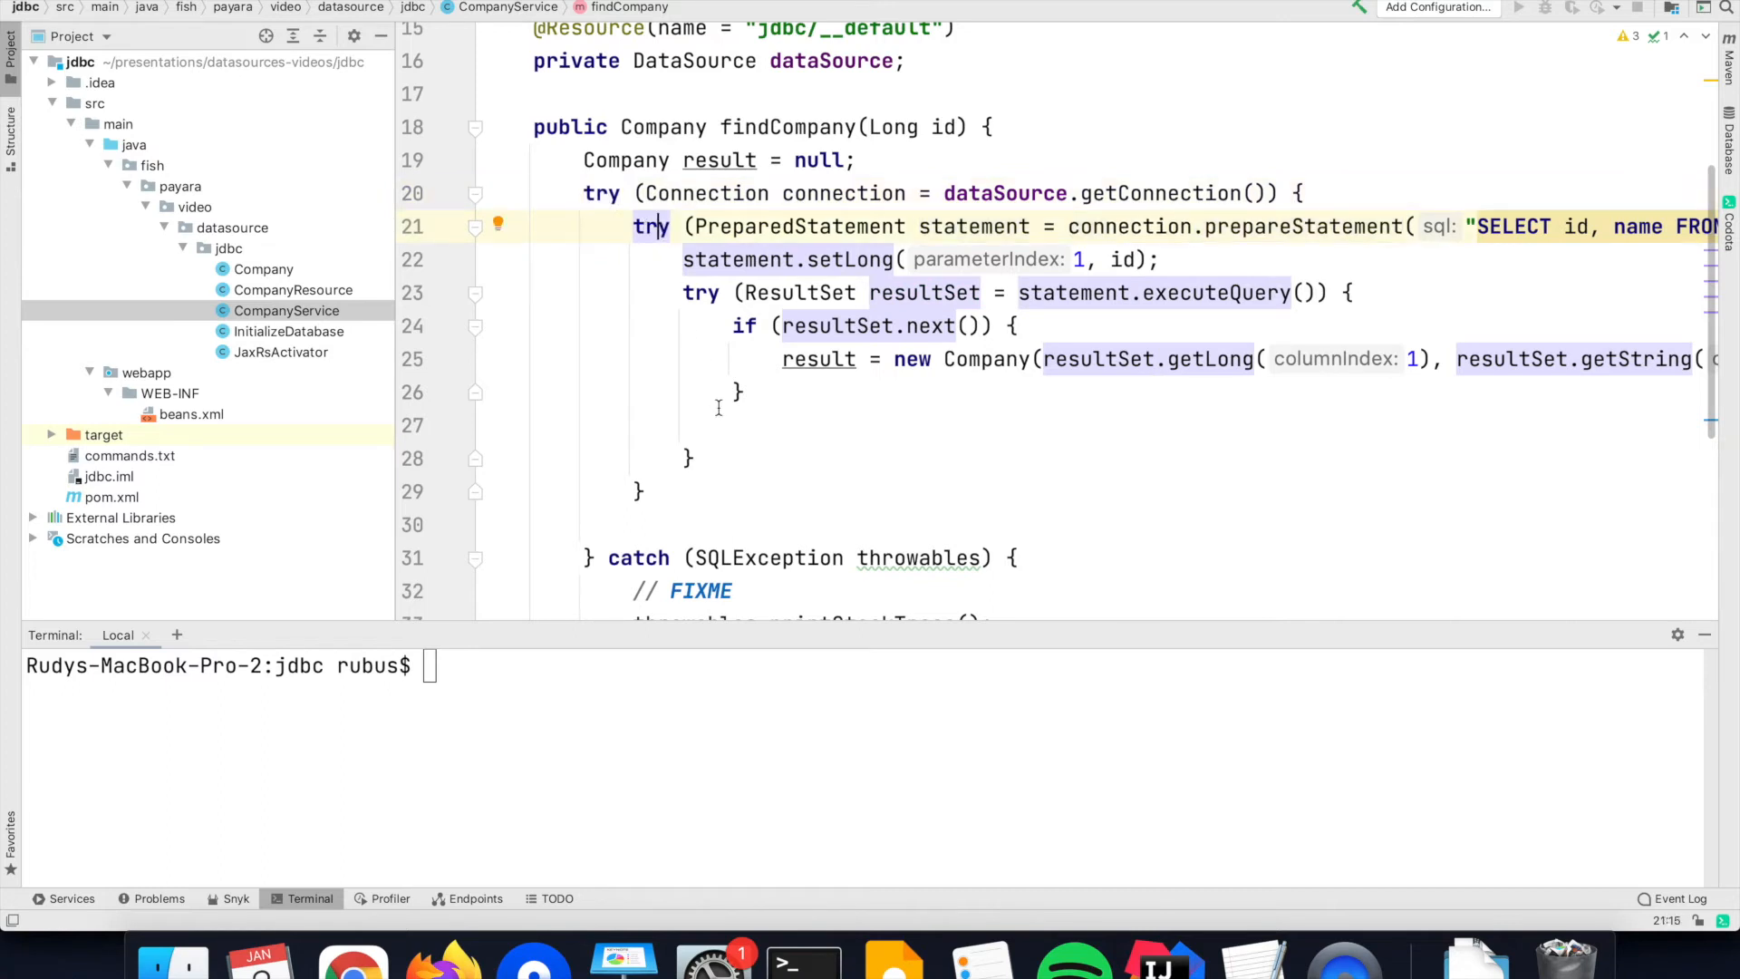
pyautogui.scroll(-3)
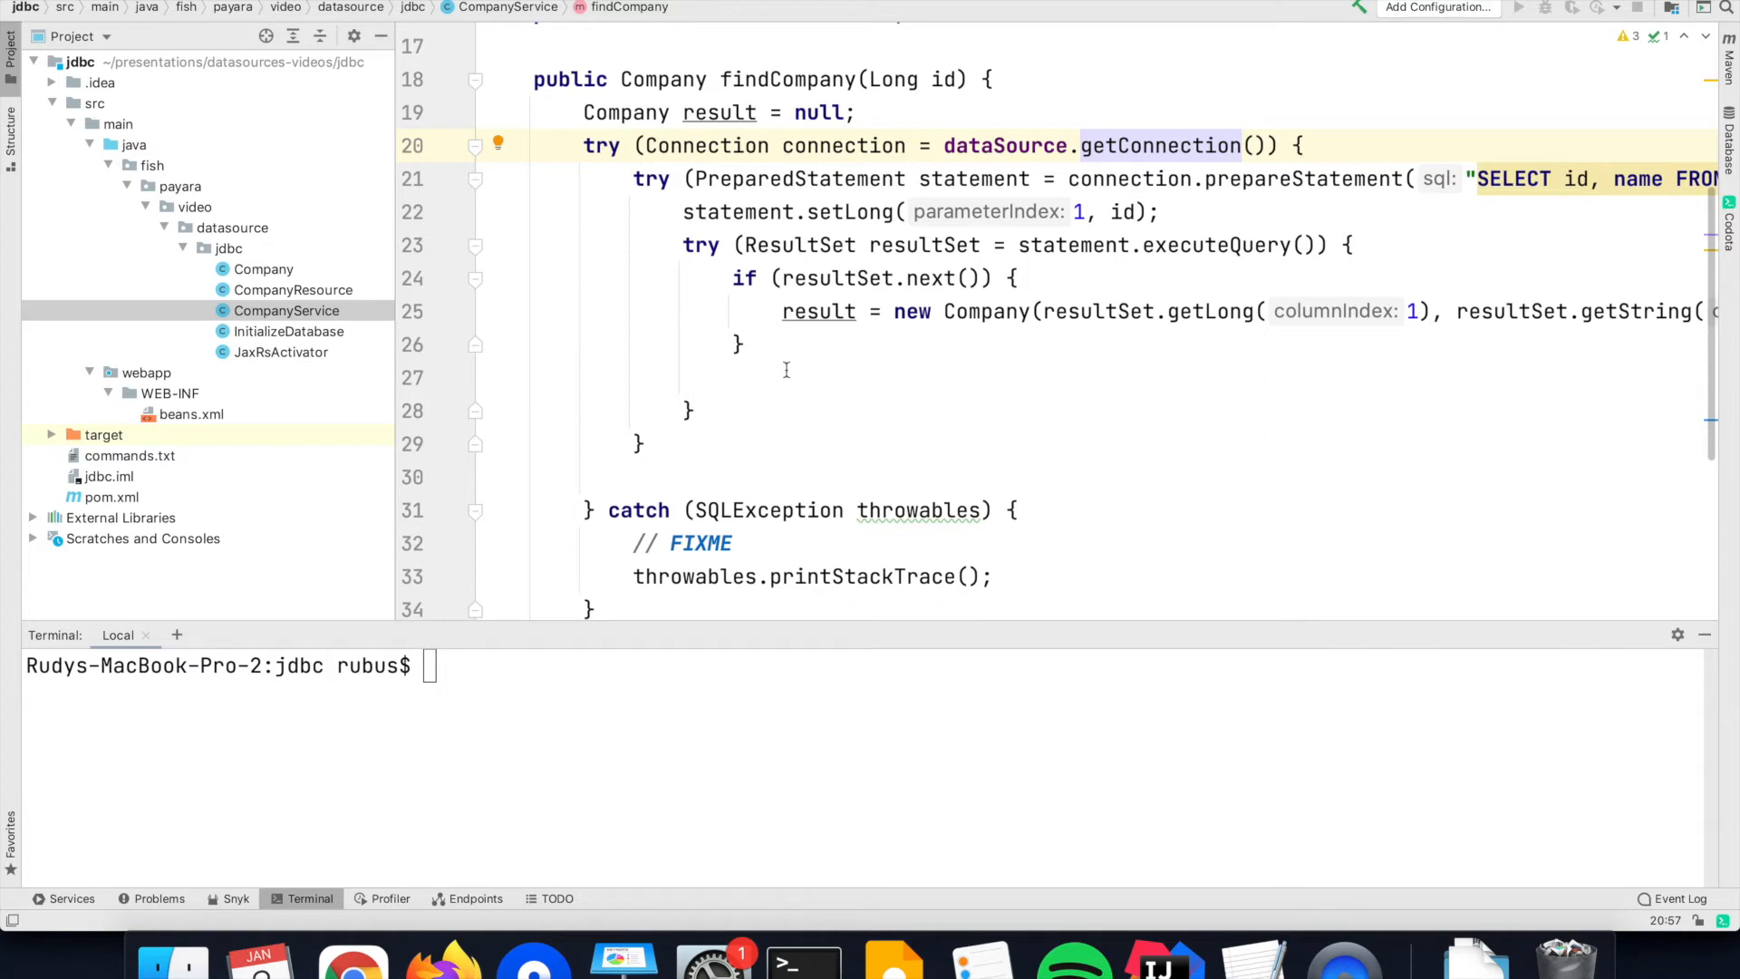
pyautogui.click(264, 269)
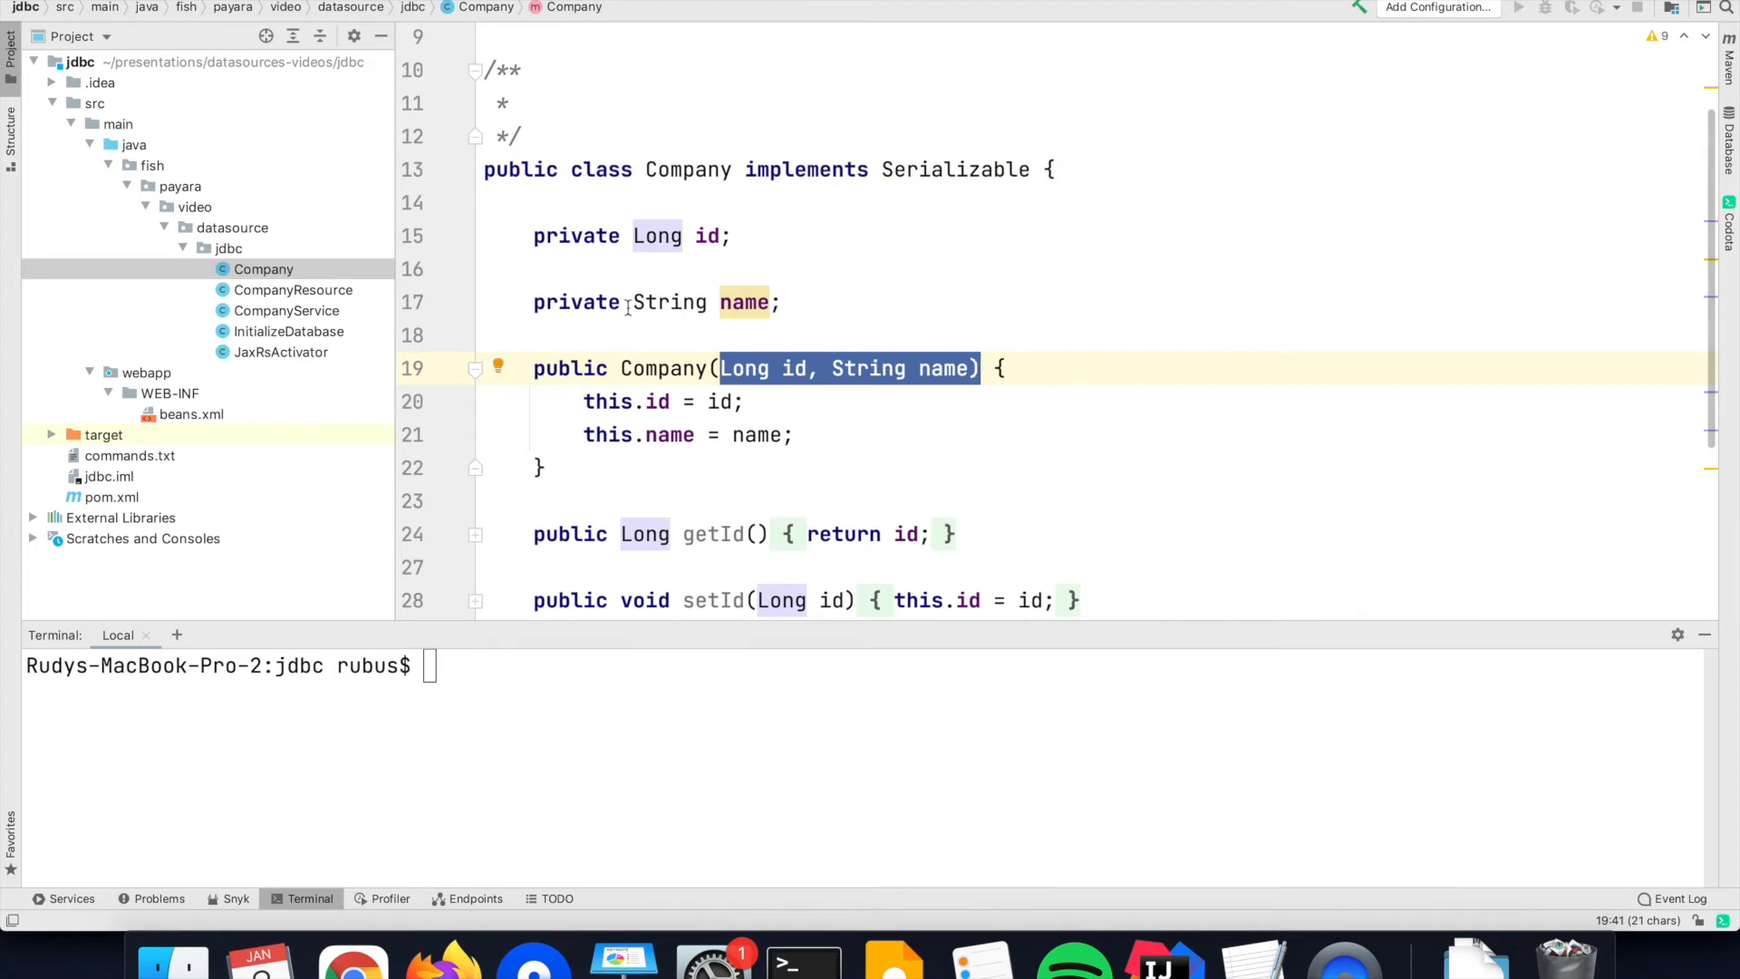
pyautogui.moveTo(452, 307)
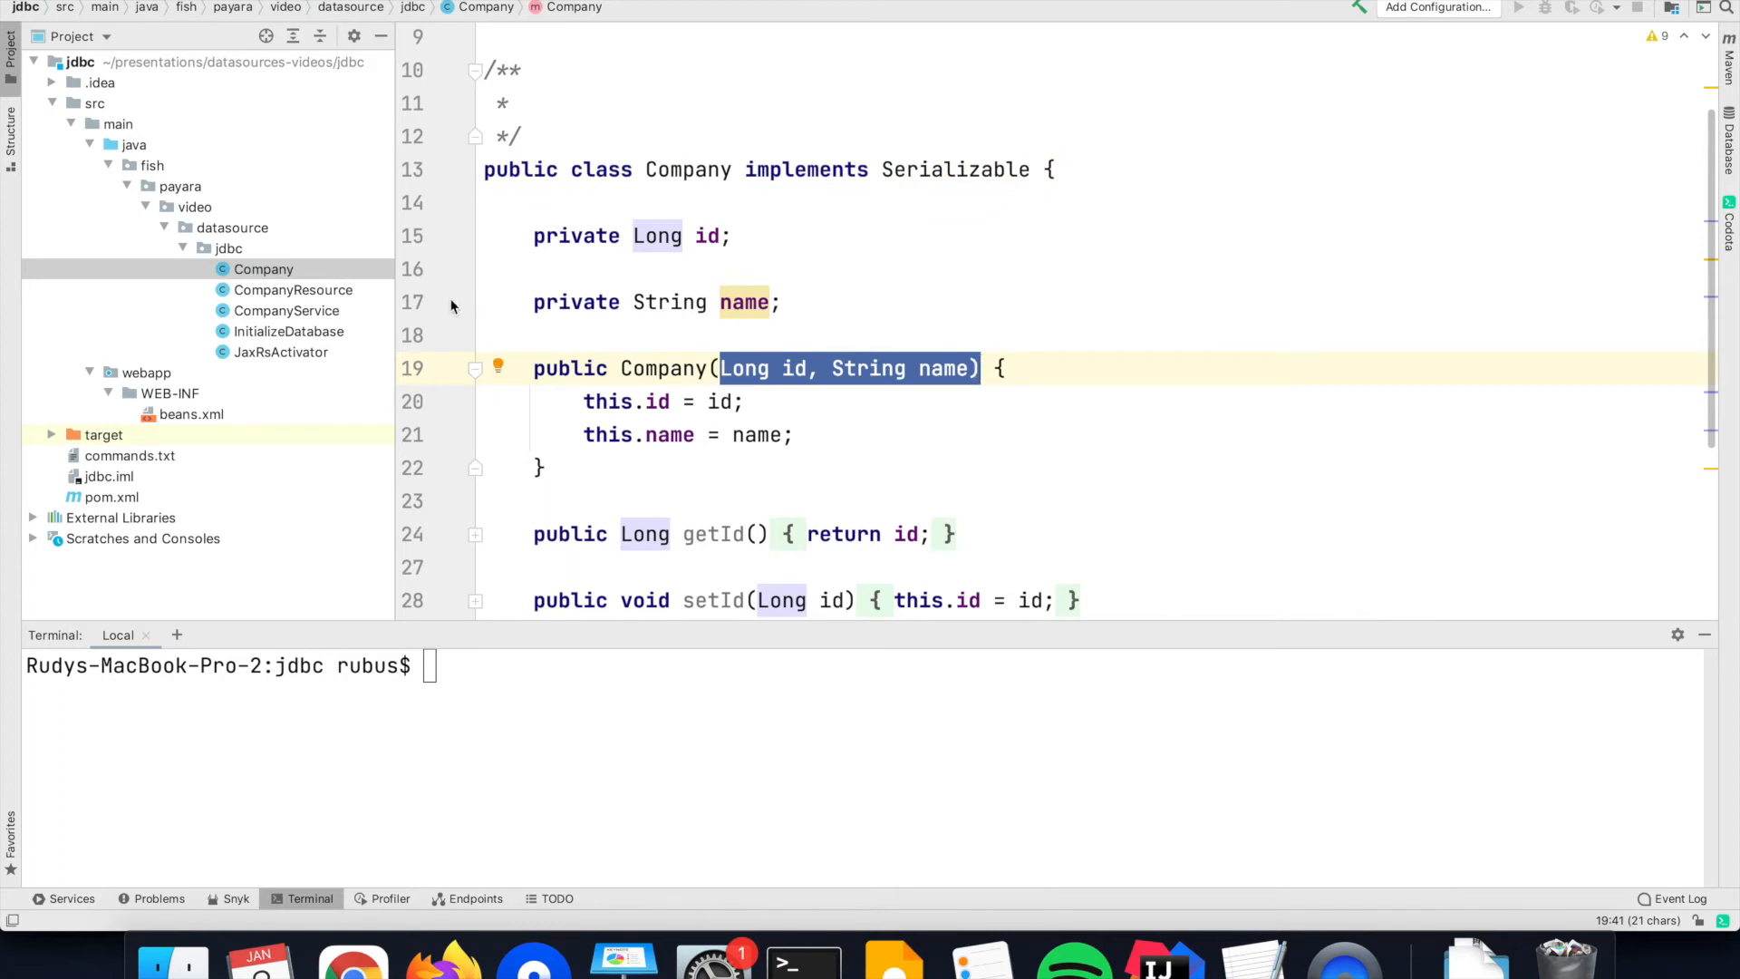
pyautogui.moveTo(319, 360)
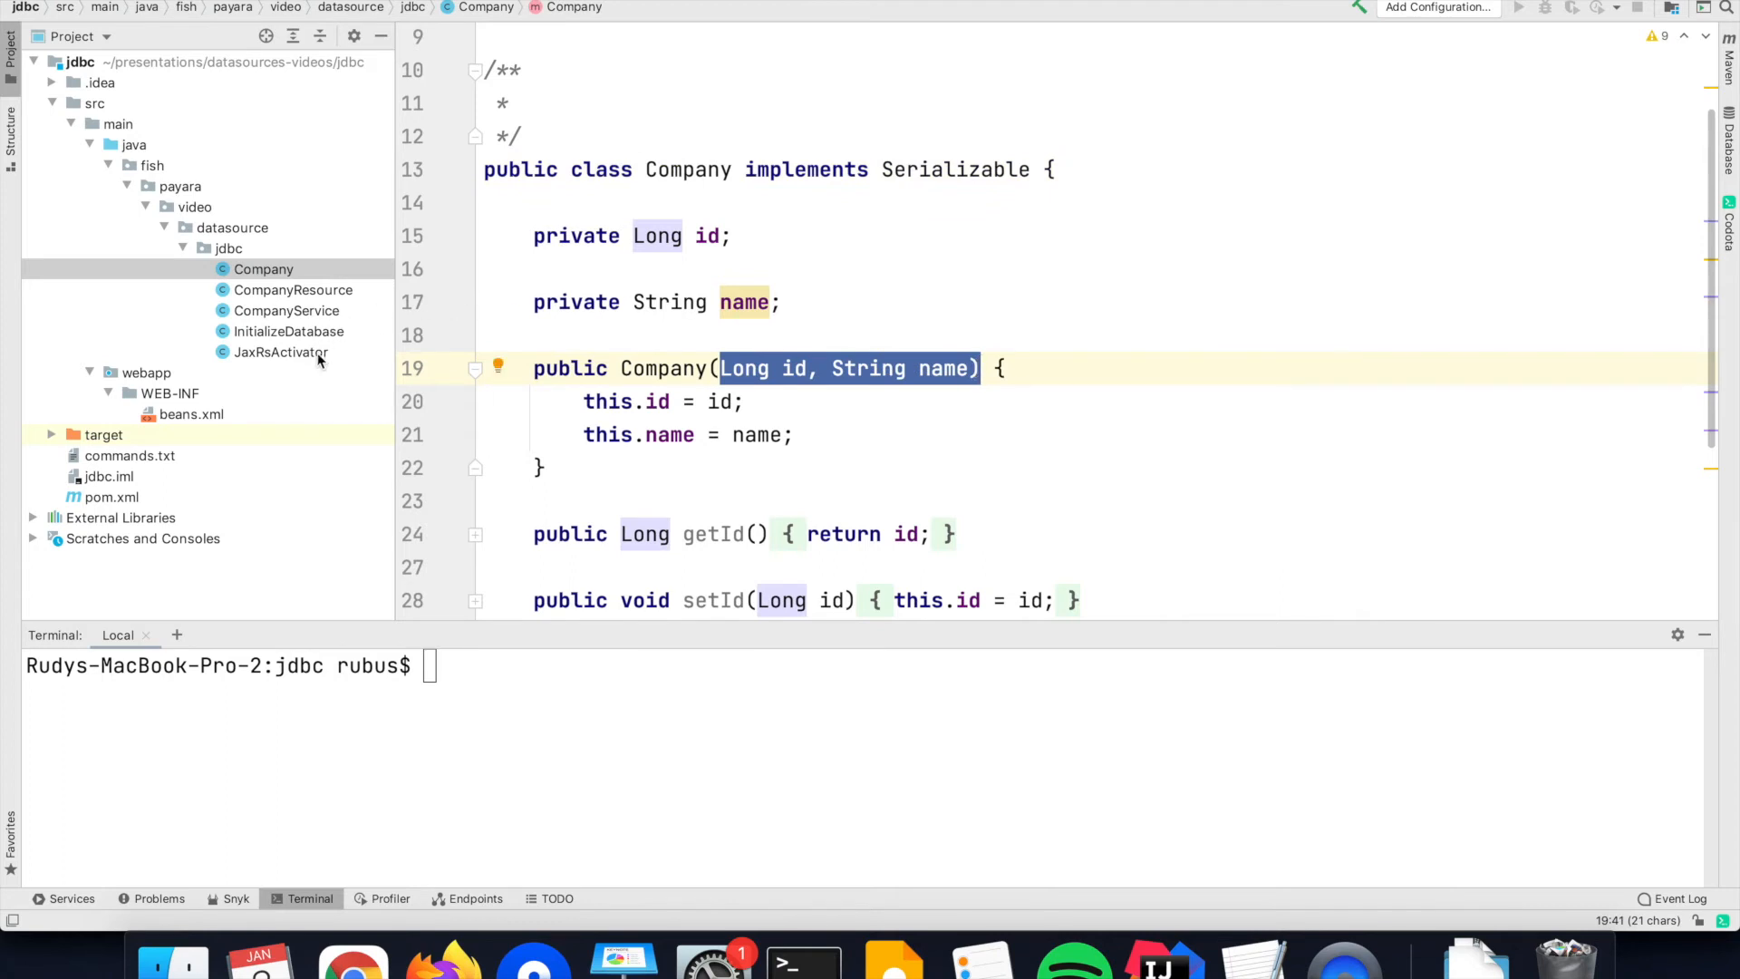
pyautogui.click(282, 353)
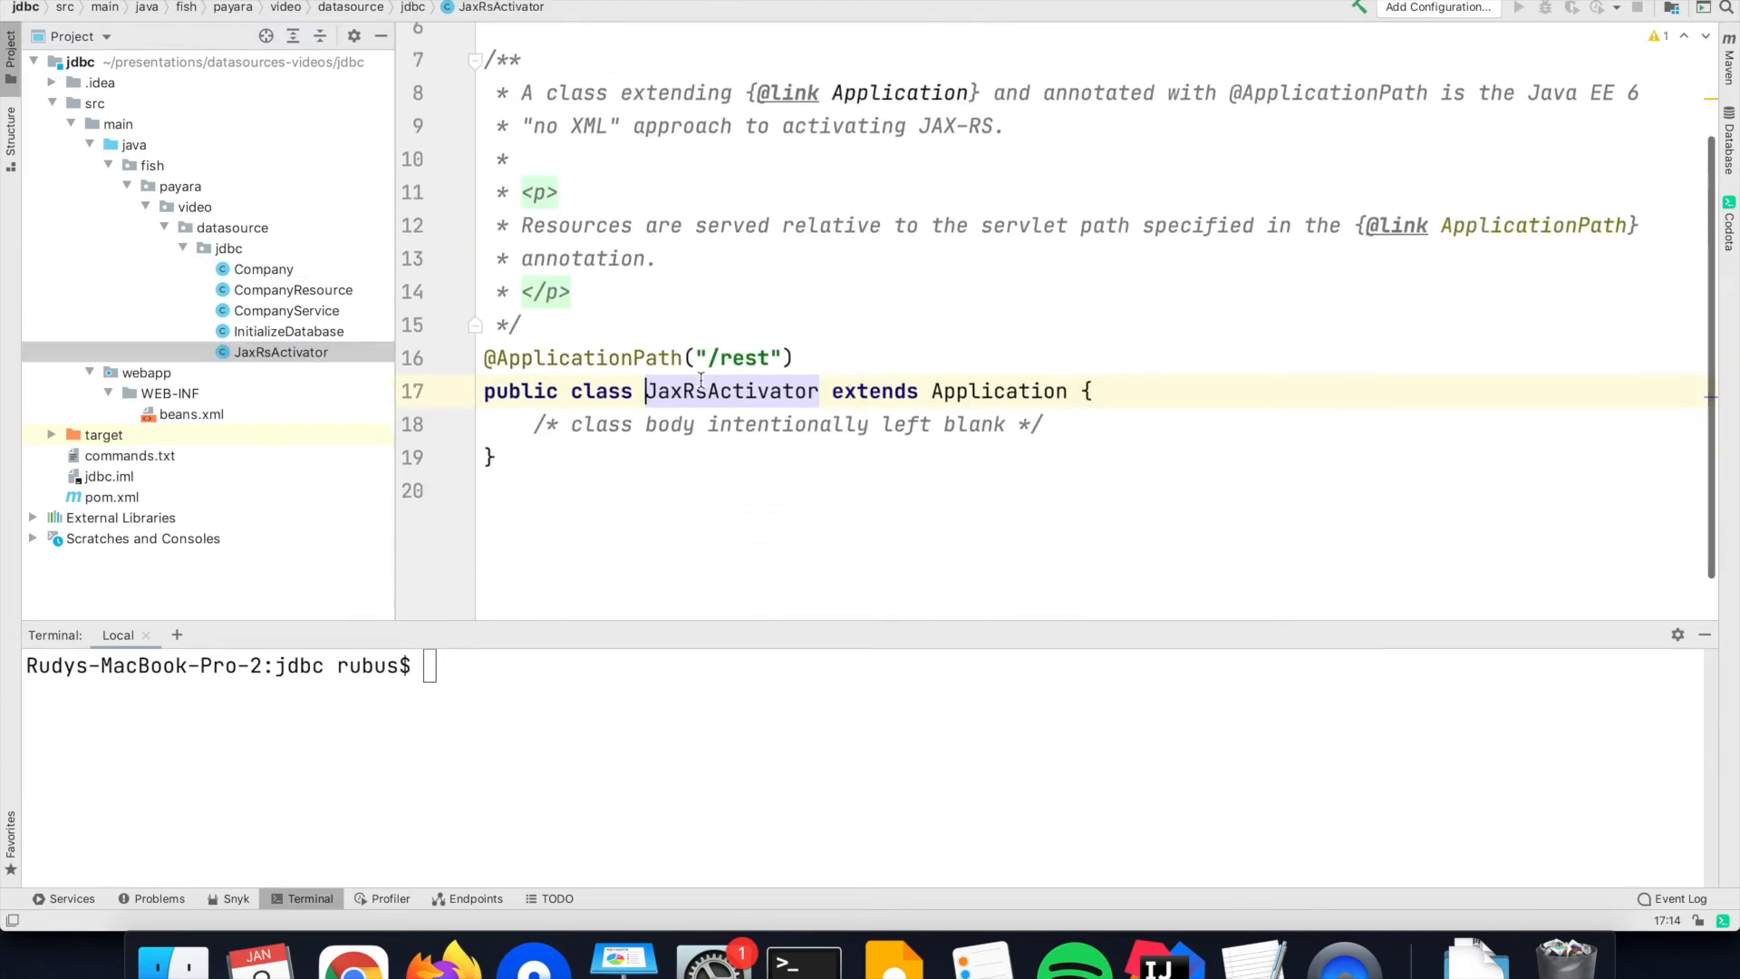
# - Glance at CompanyResource, then view InitializeDatabase's Company table creation and Payara insert
pyautogui.click(292, 290)
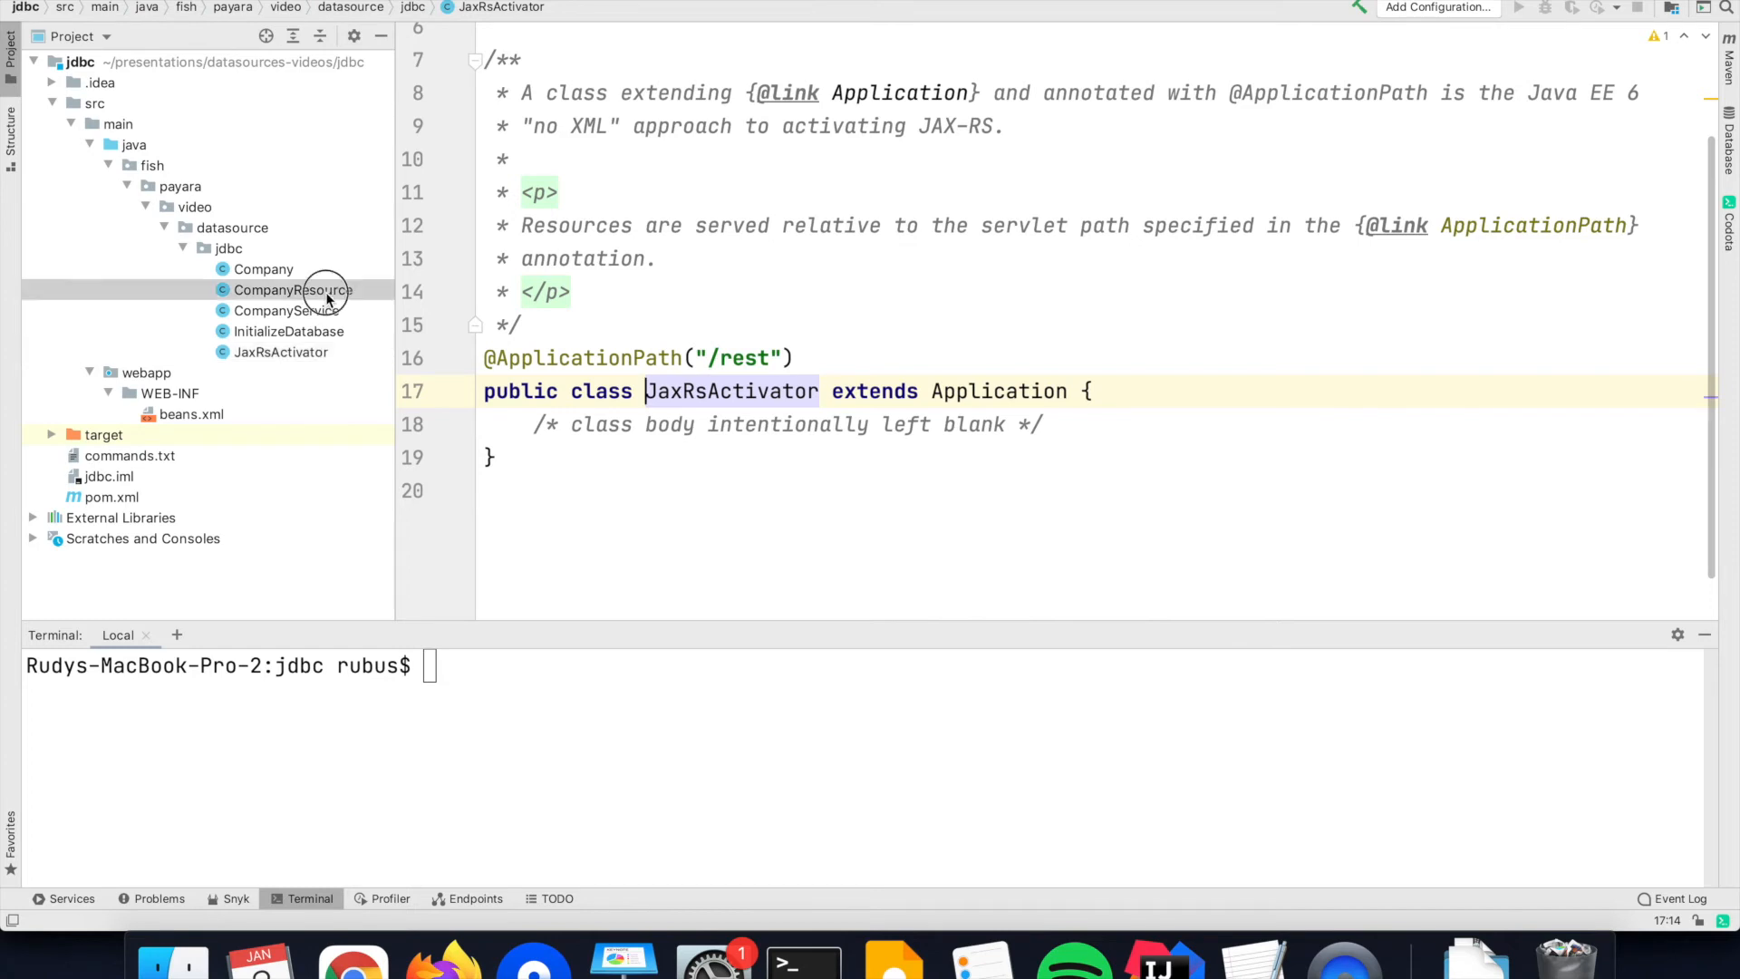
pyautogui.doubleClick(290, 289)
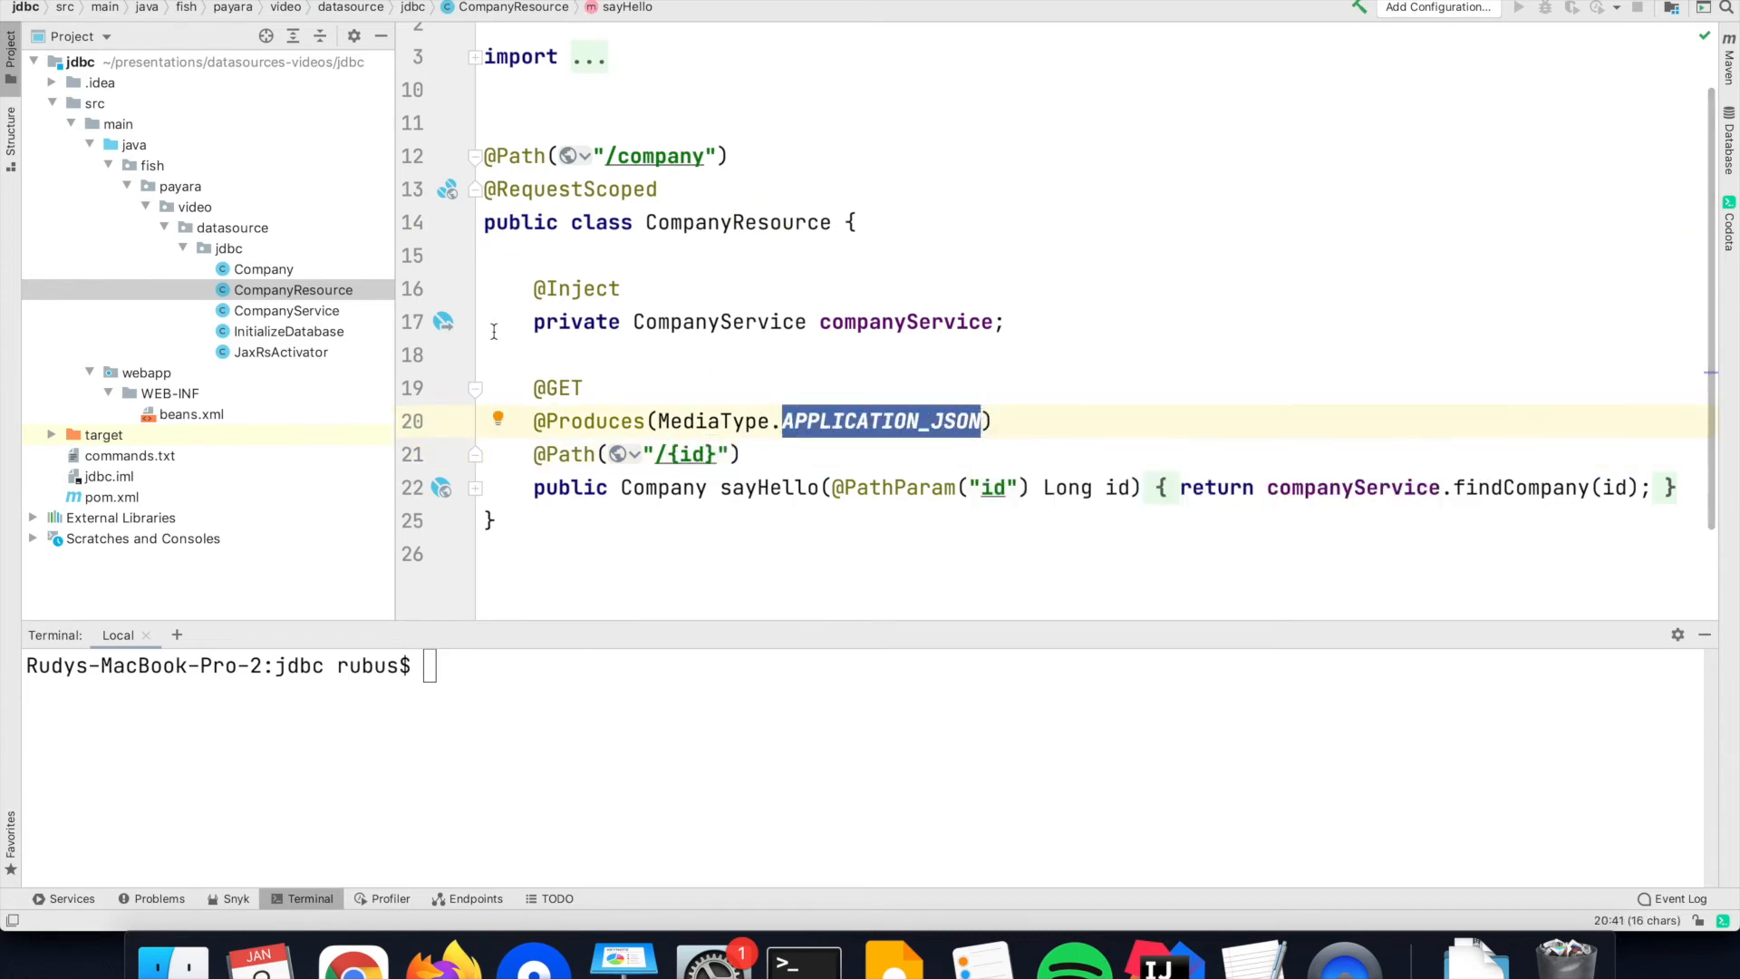
pyautogui.click(289, 331)
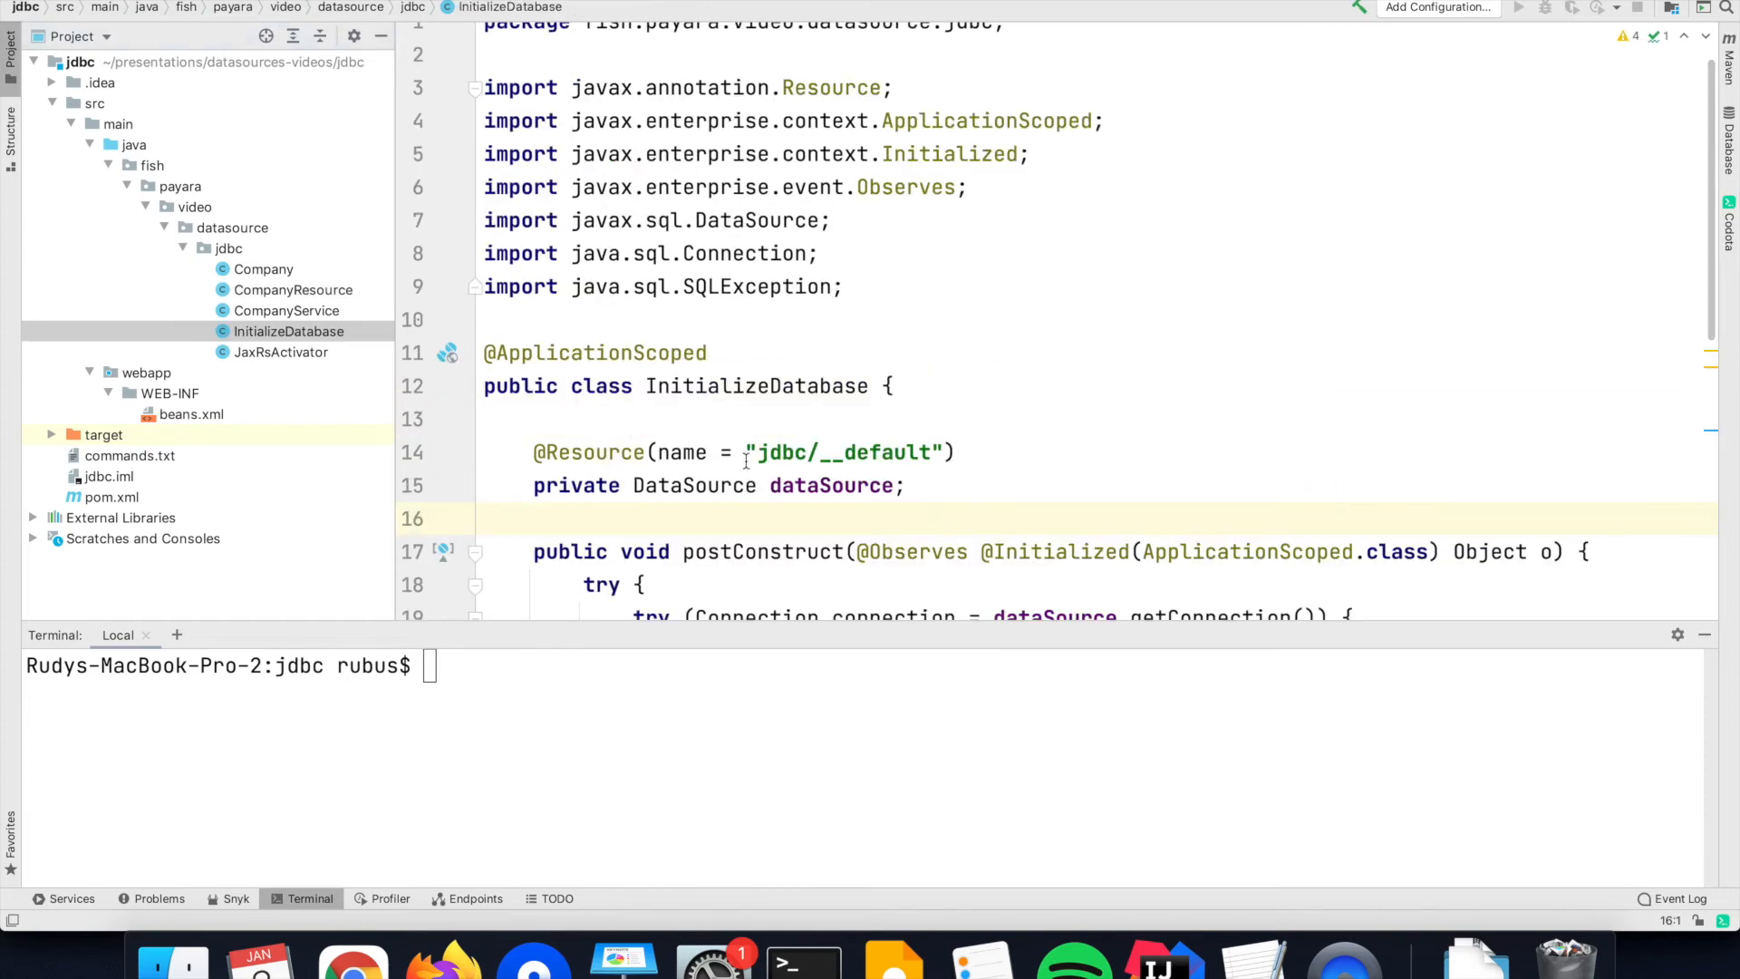
pyautogui.scroll(-3)
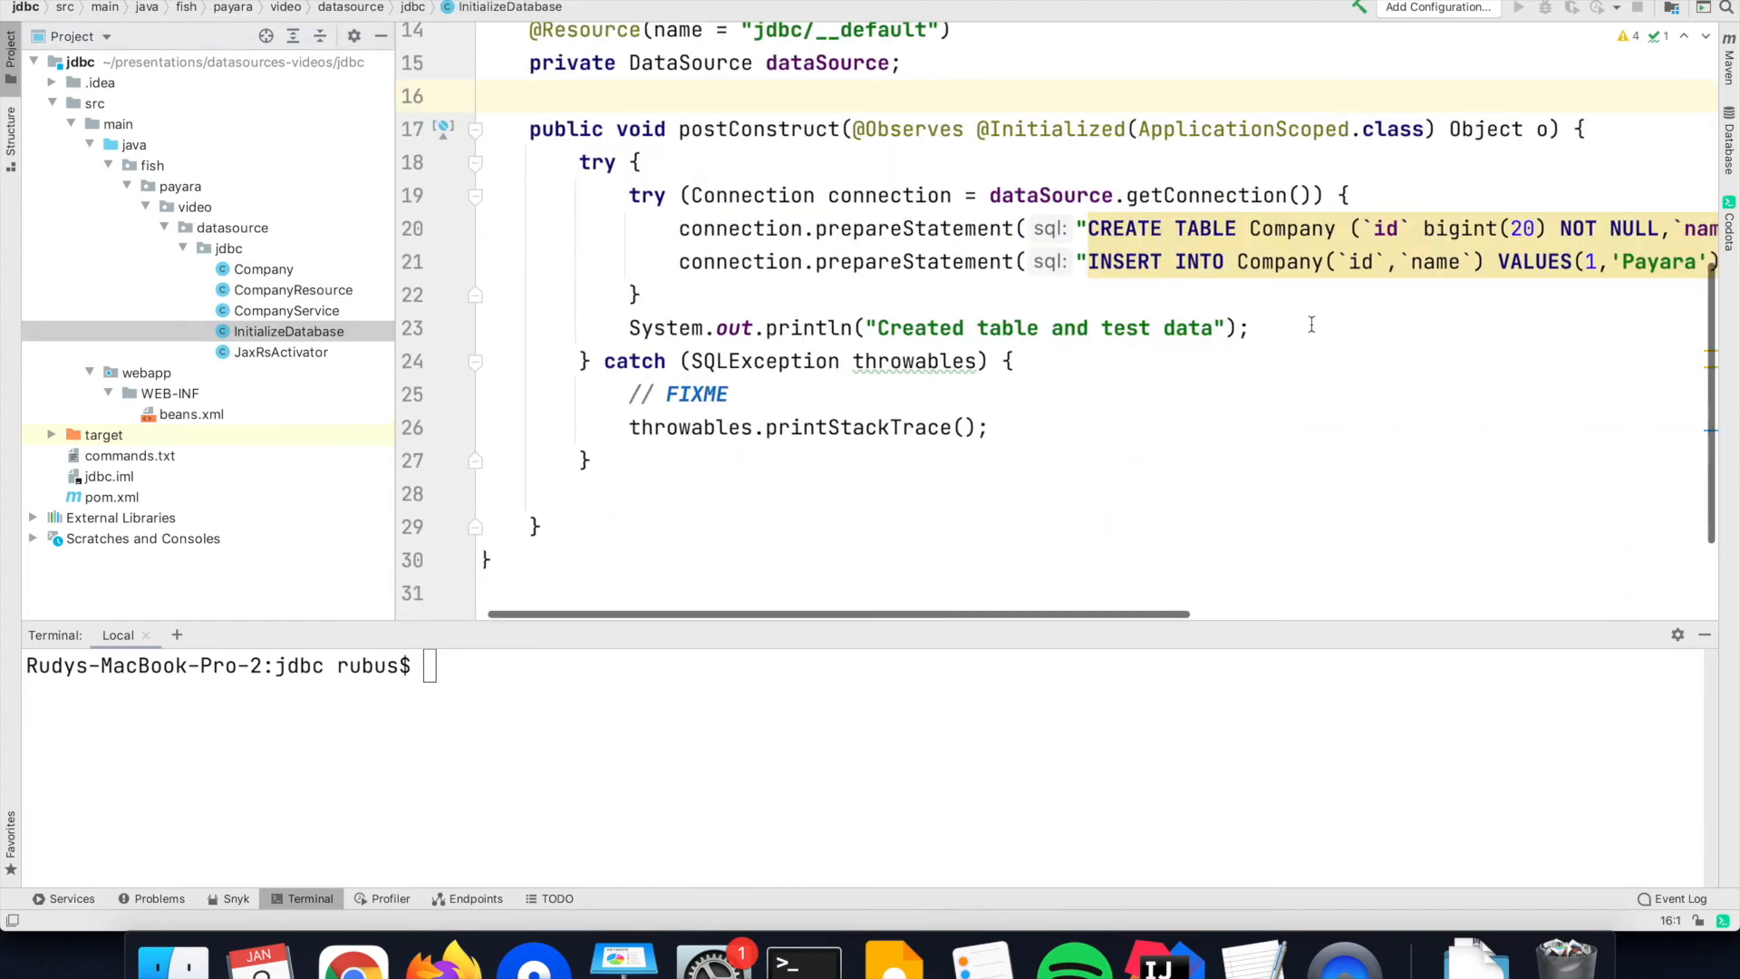
pyautogui.hscroll(3)
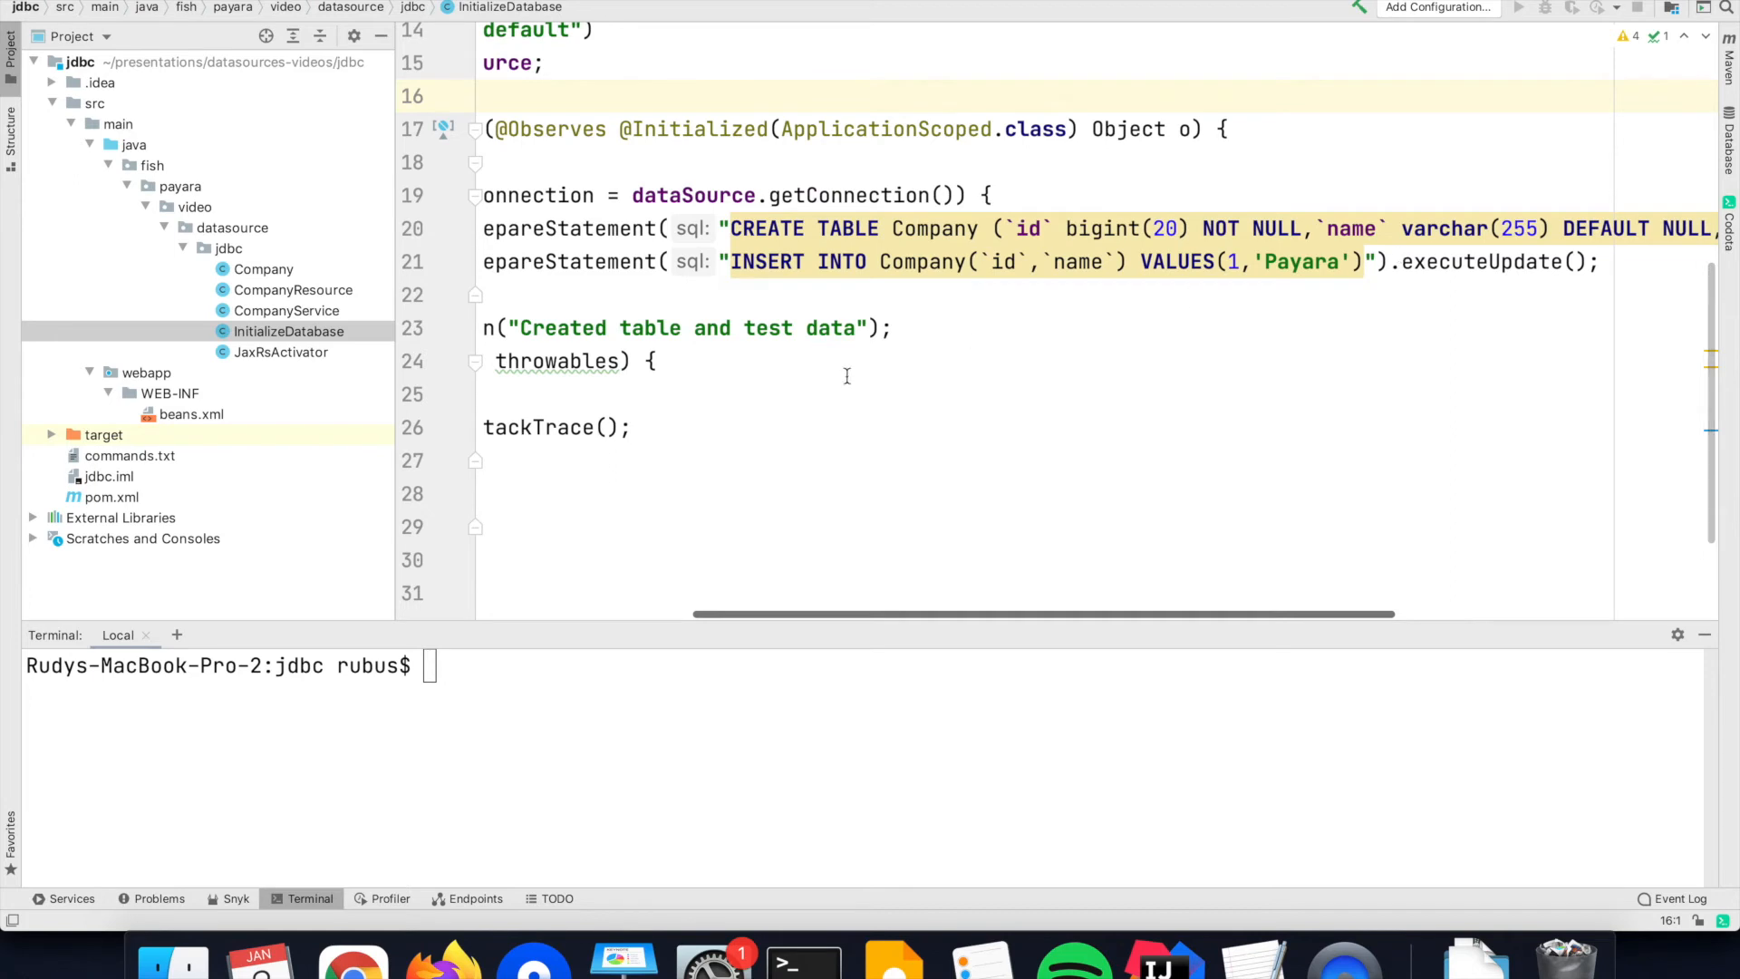
pyautogui.moveTo(565, 772)
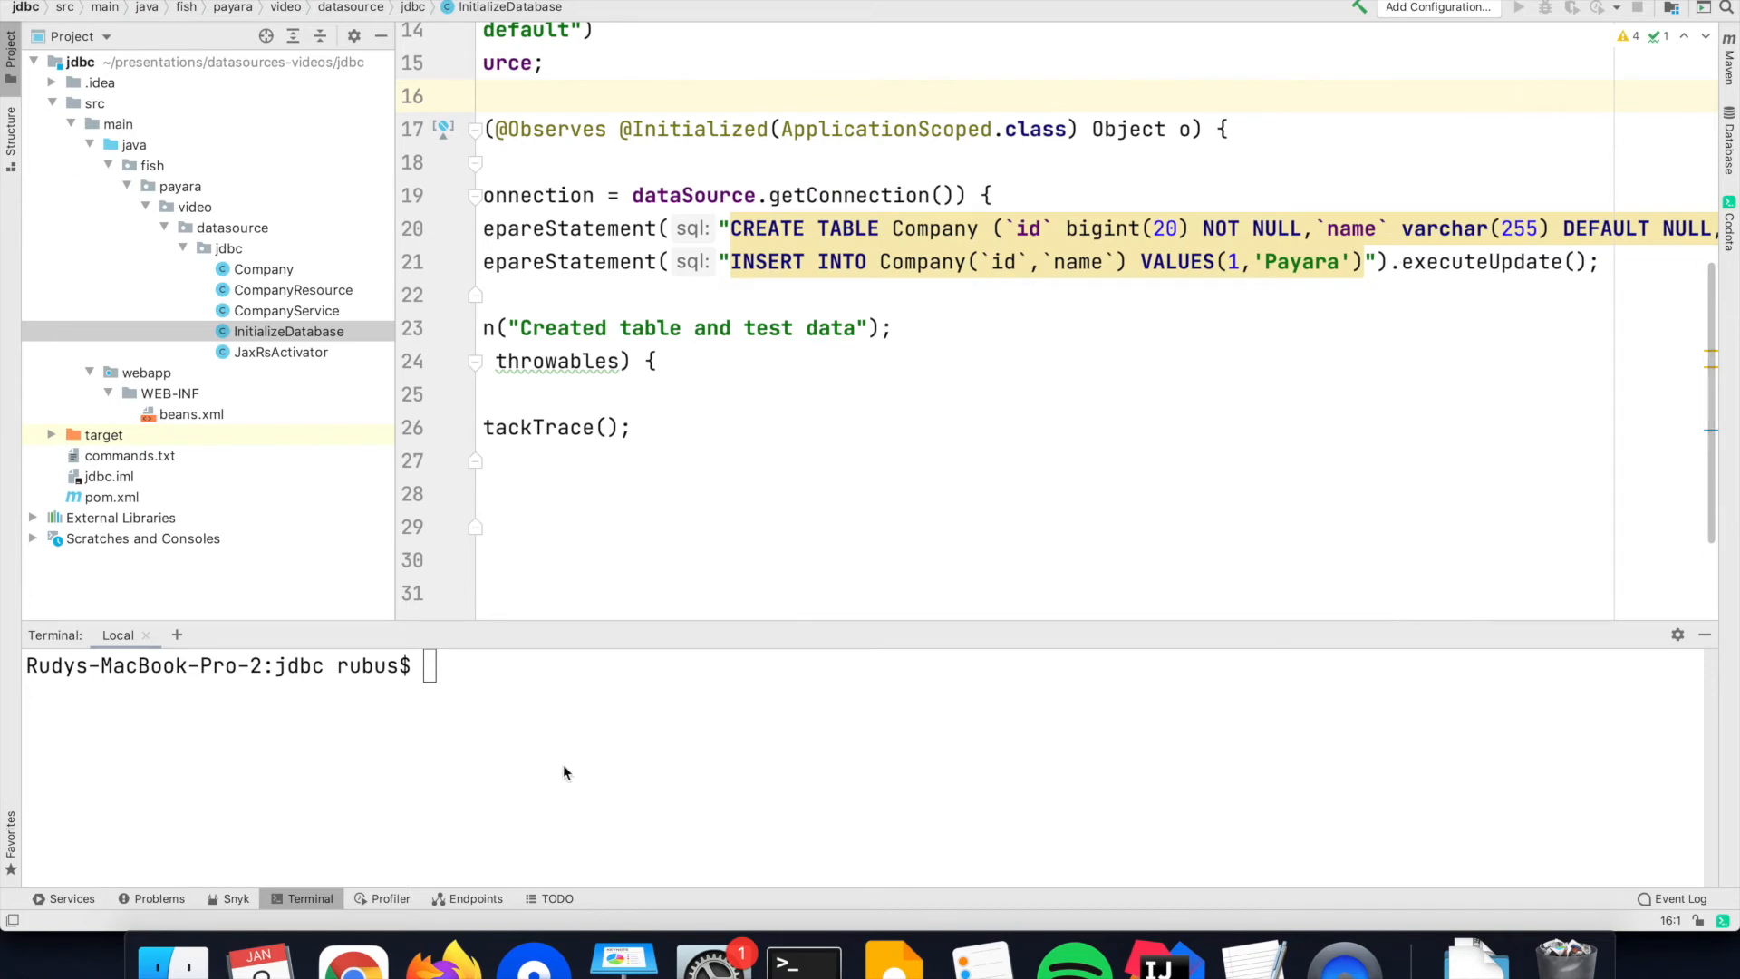
pyautogui.moveTo(569, 740)
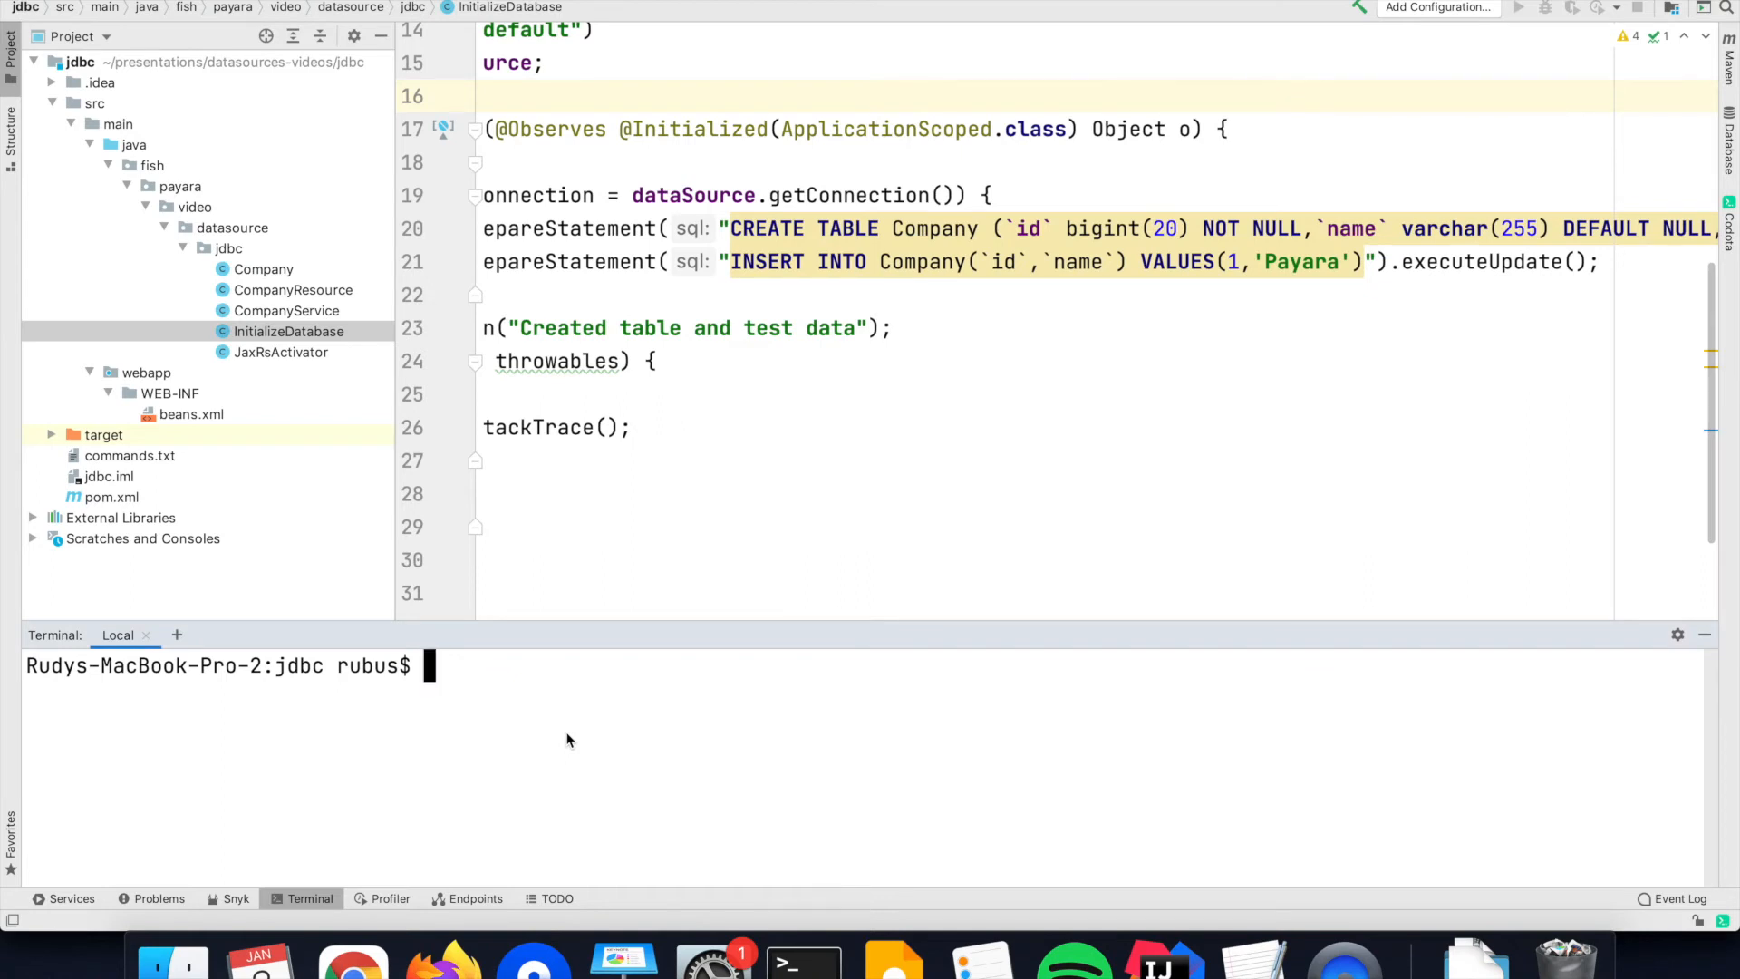
# - Run mvn clean package in the IntelliJ terminal to build the jdbc project
pyautogui.write('mvn')
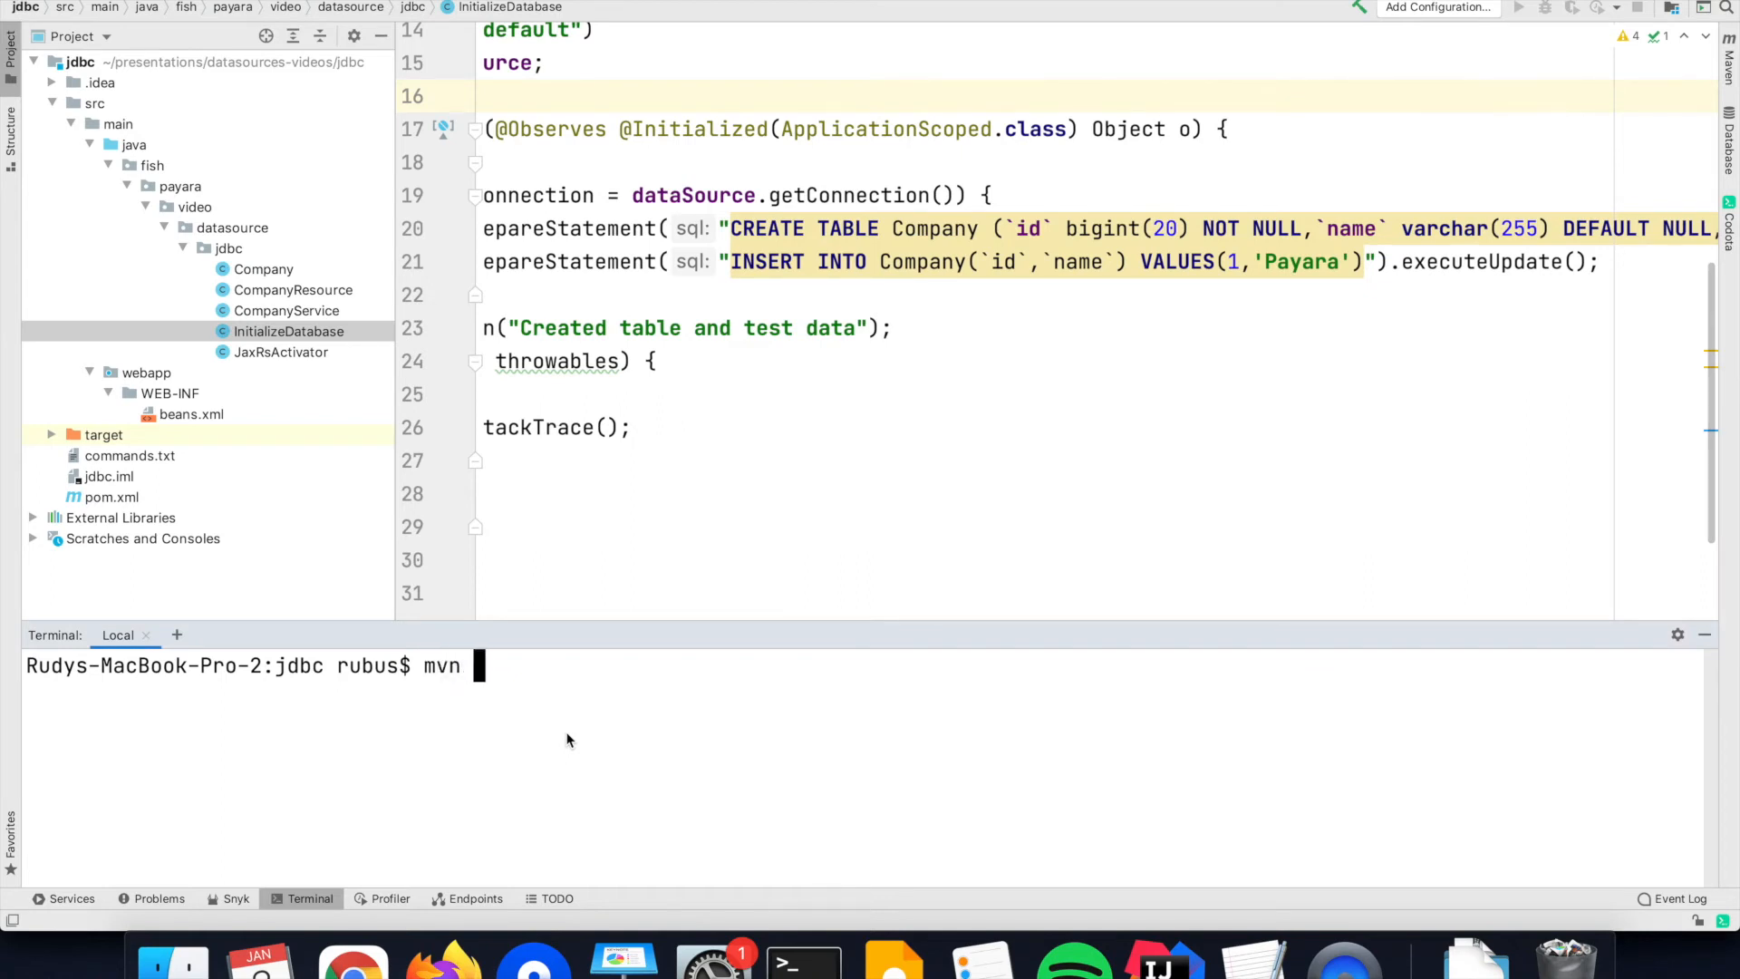
pyautogui.write('clean')
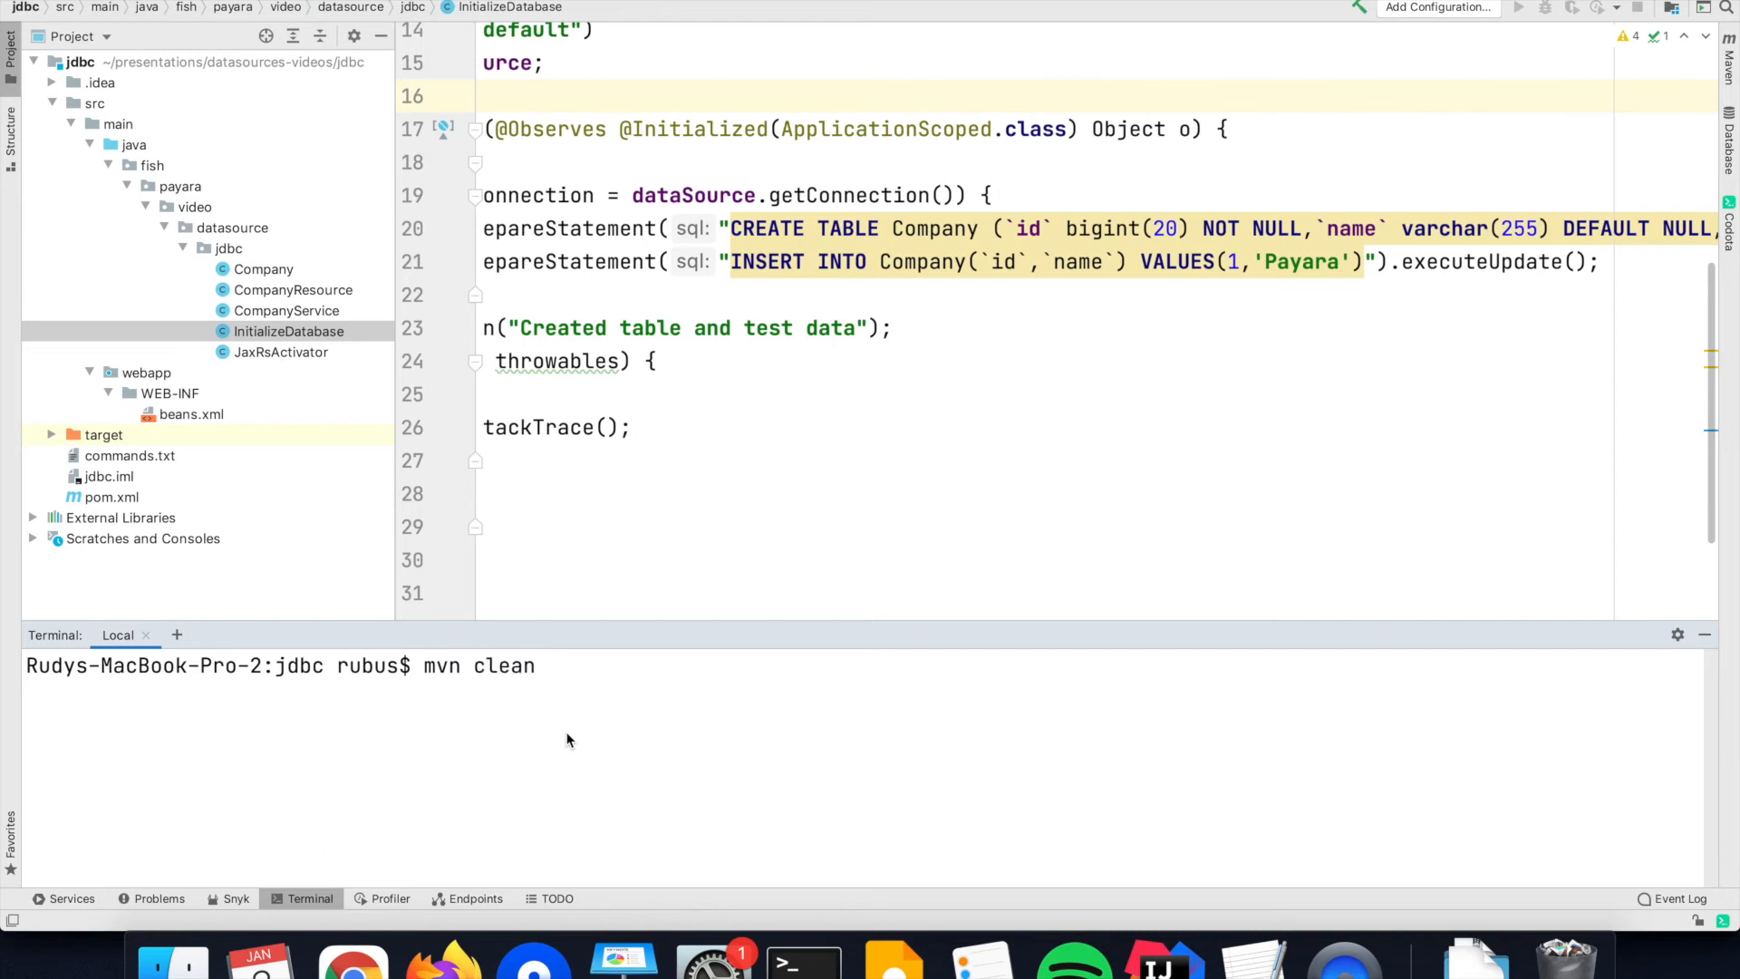
pyautogui.write('package')
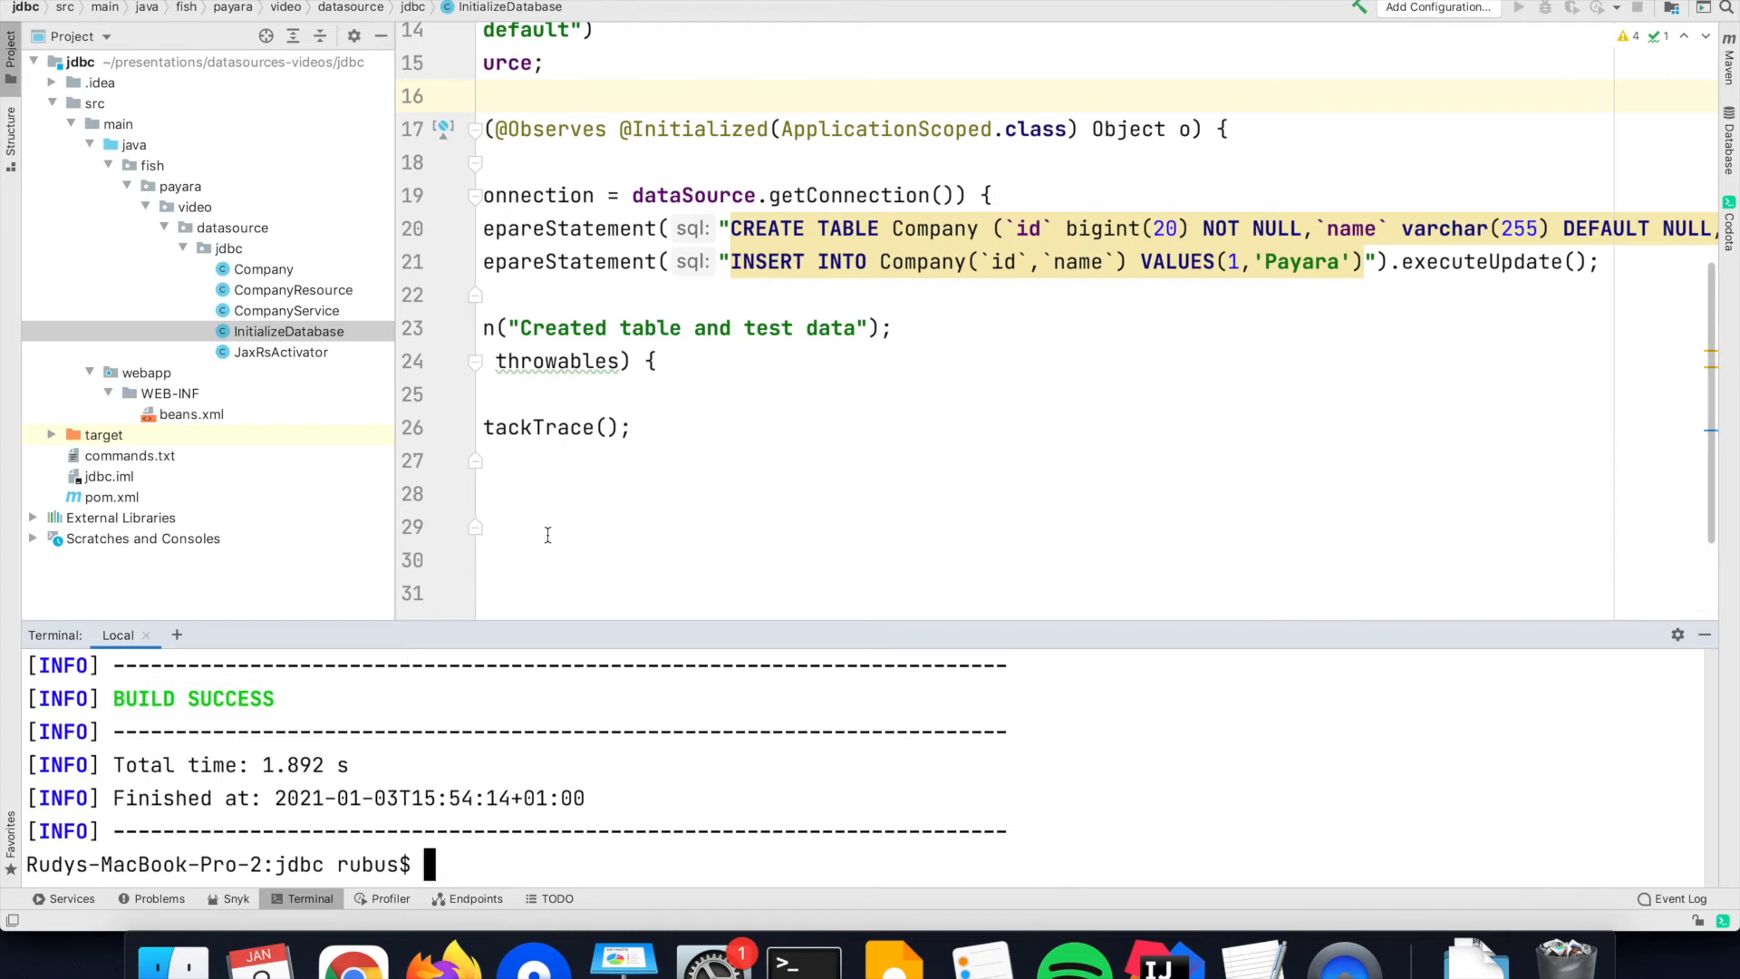
pyautogui.moveTo(681, 805)
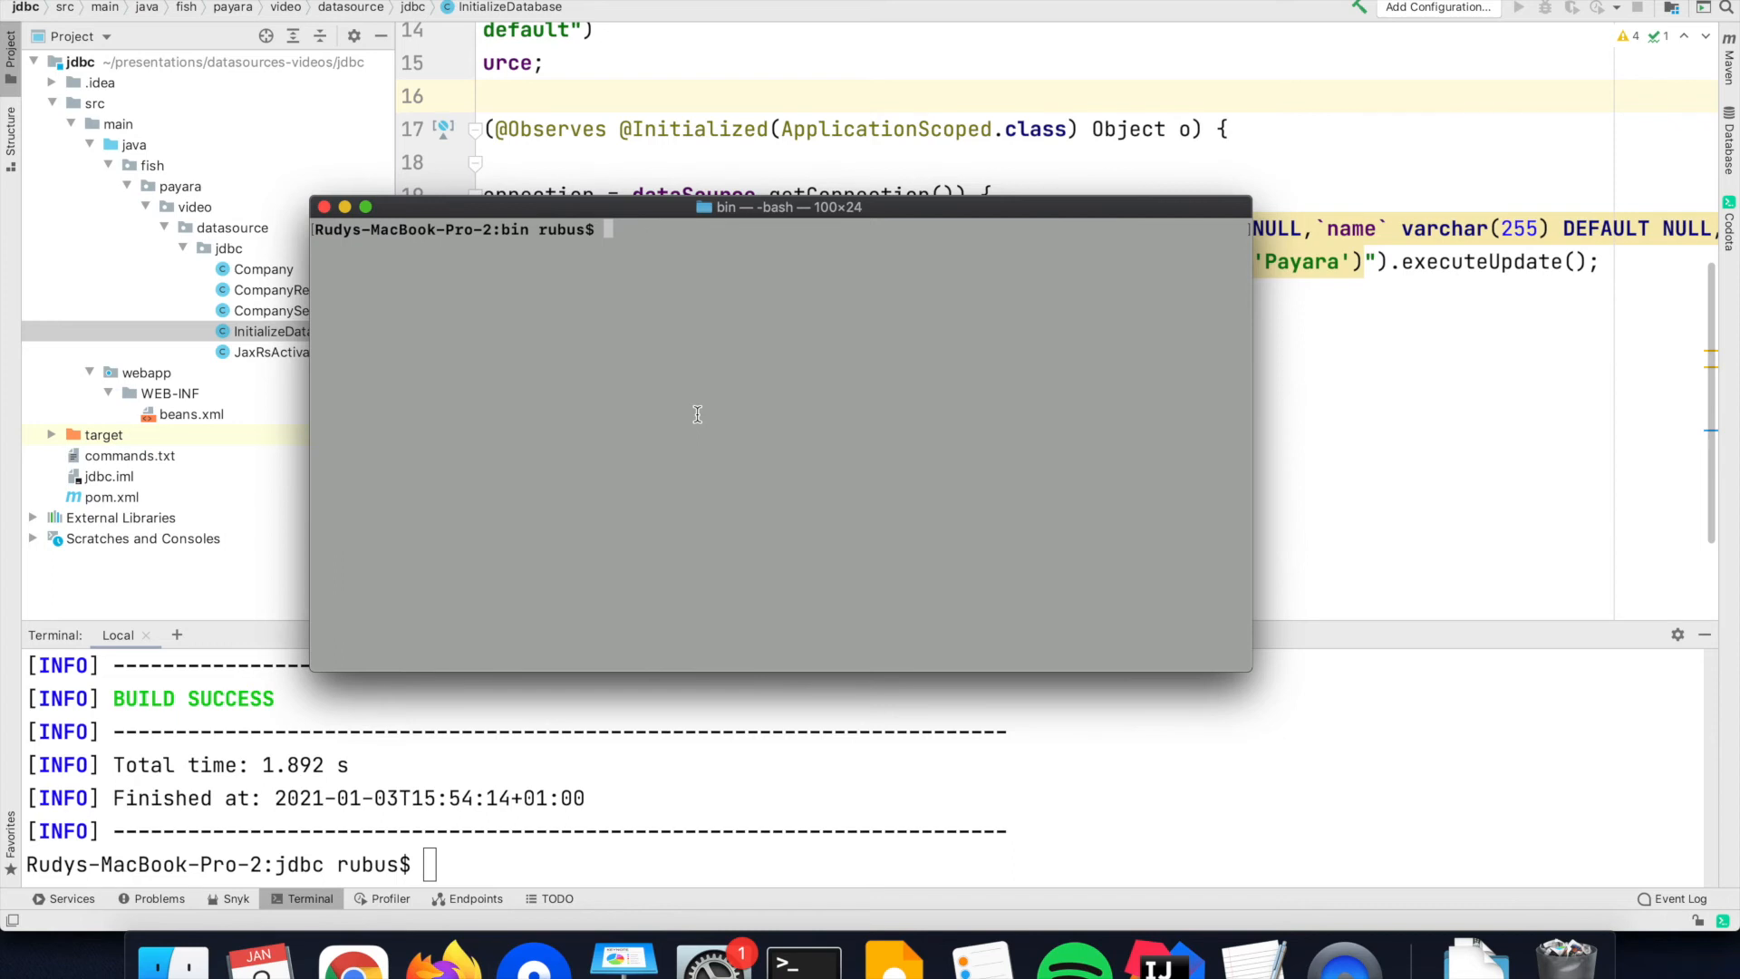
# - Check Payara with ./asadmin version and ./asadmin list-domains, confirming 5.2020.7 and domain1 running
pyautogui.write('./asadmin version')
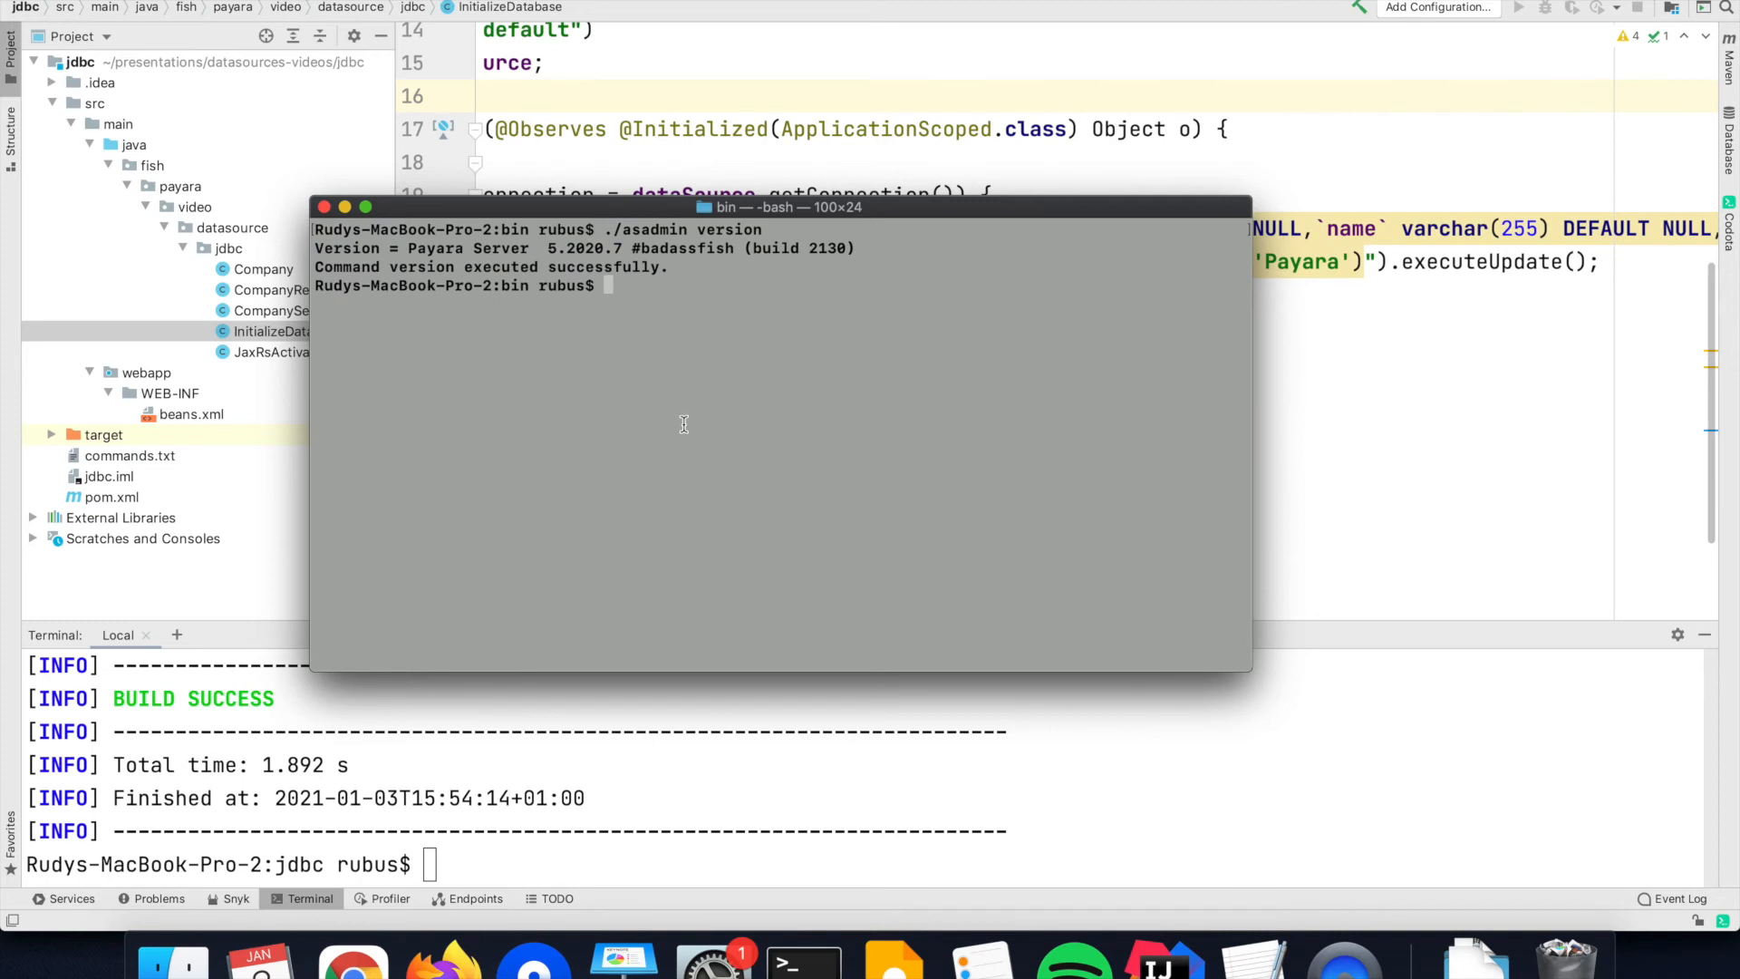
pyautogui.moveTo(635, 298)
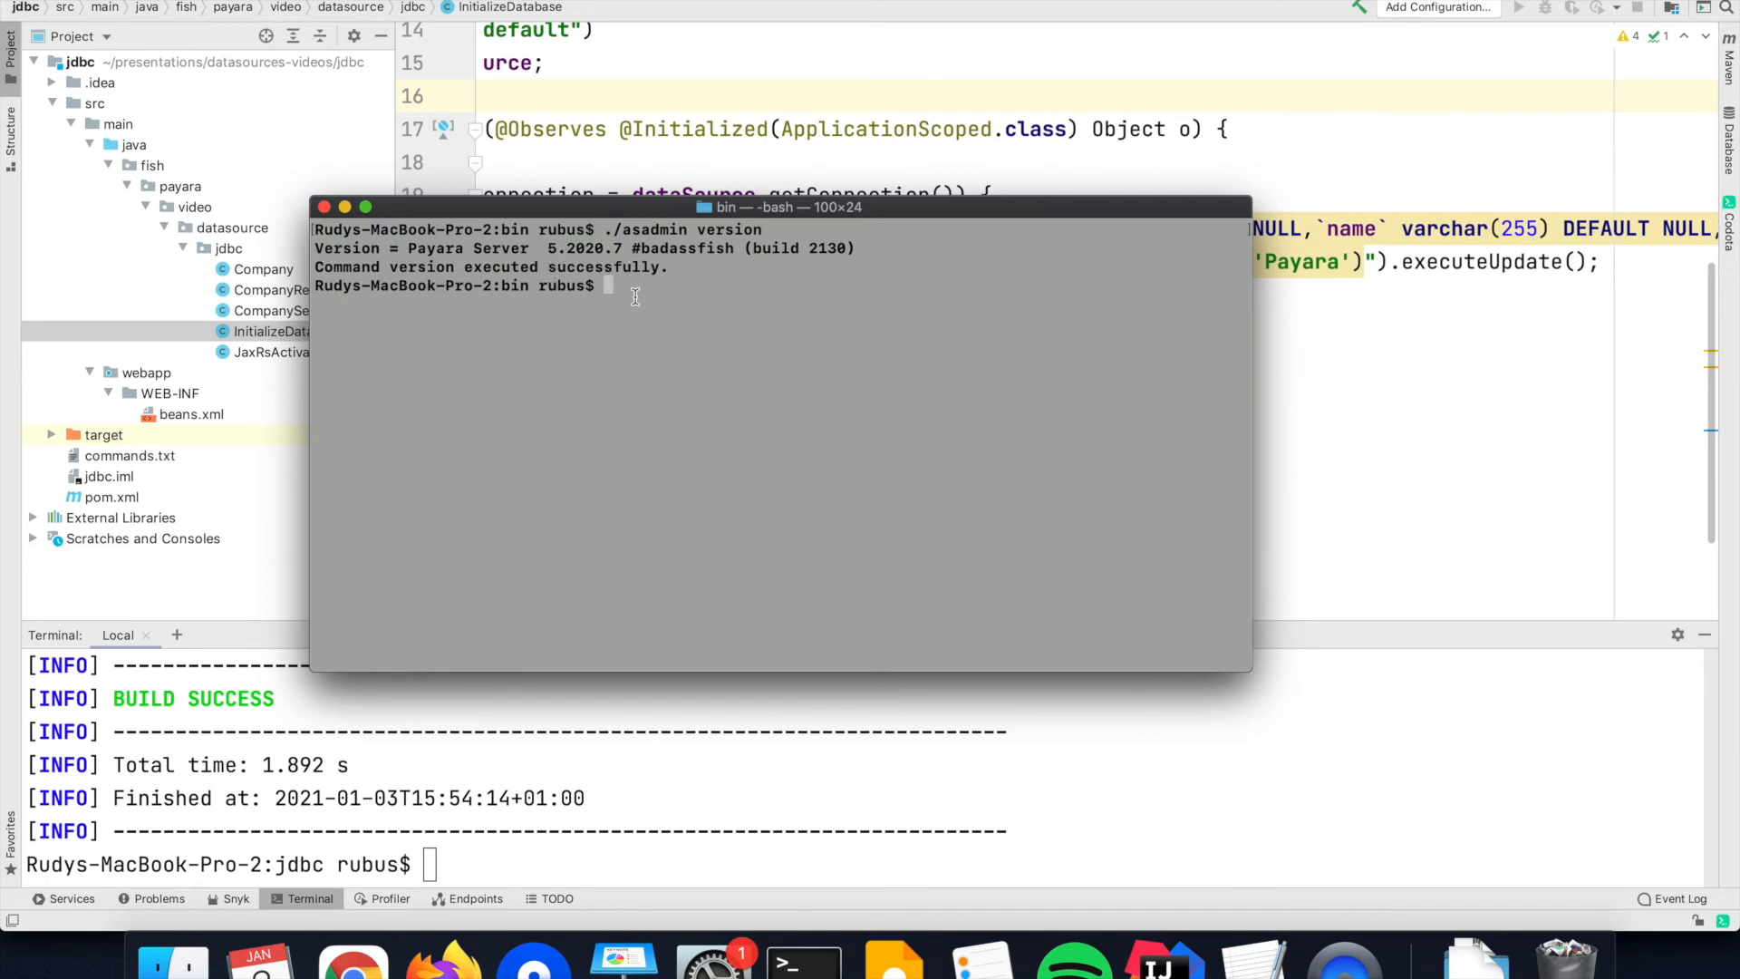
pyautogui.write('./asad')
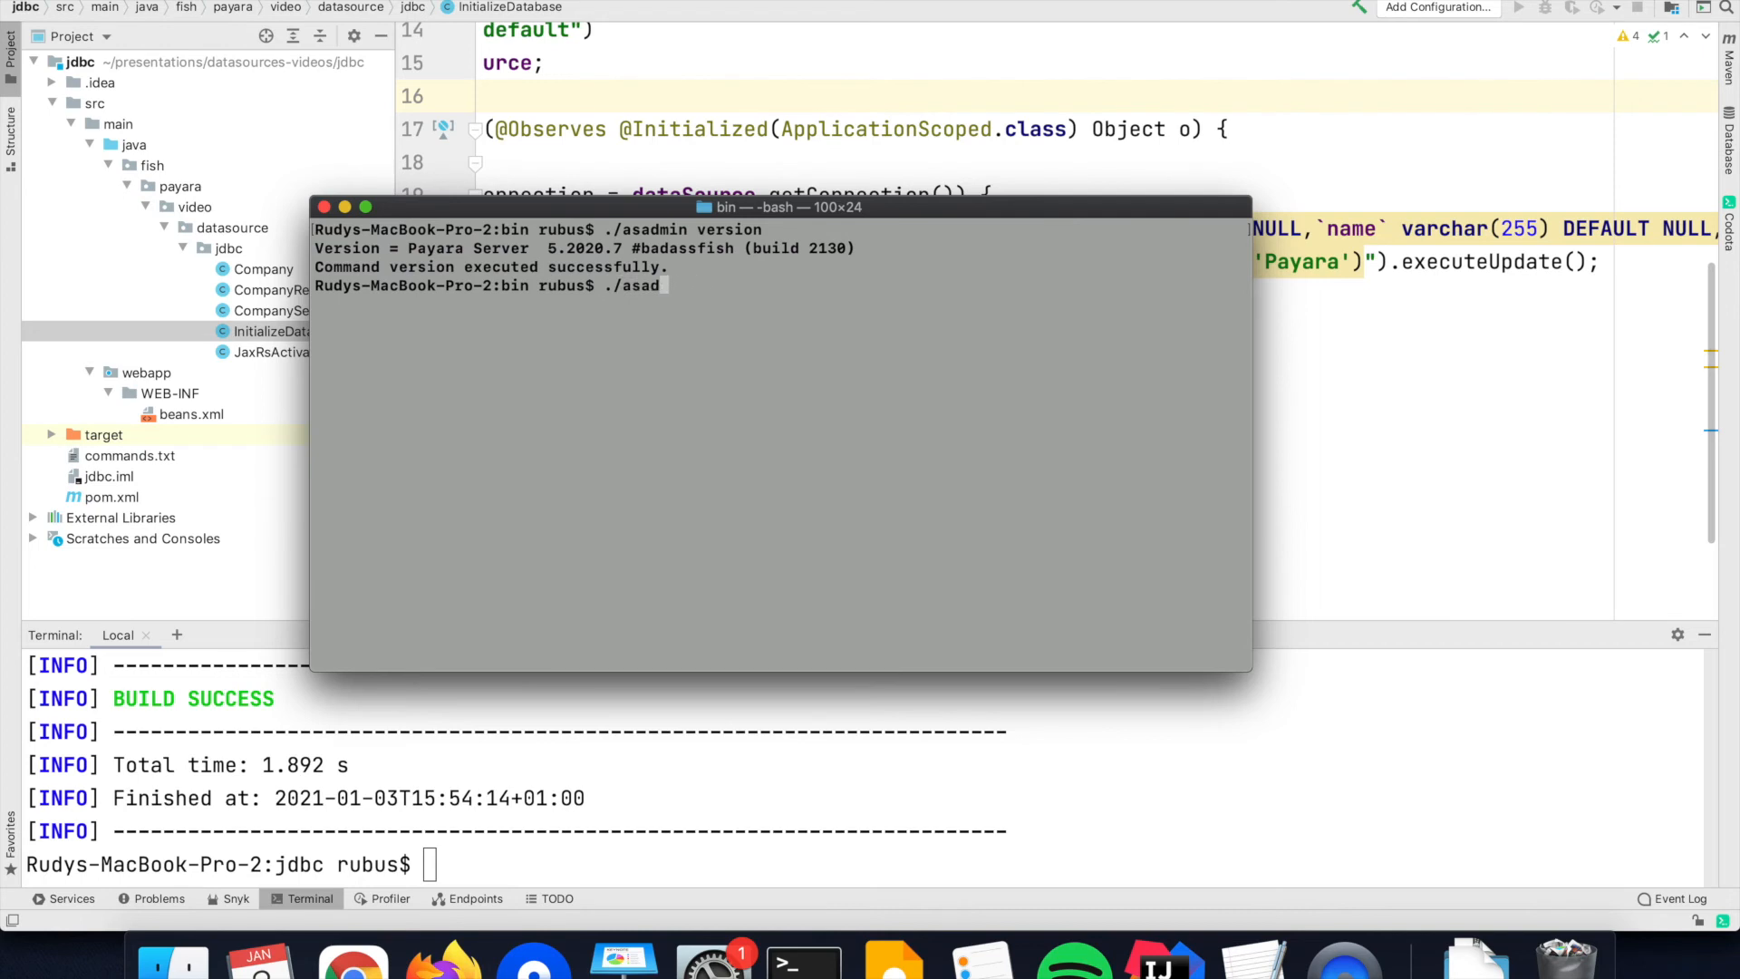
pyautogui.write('min')
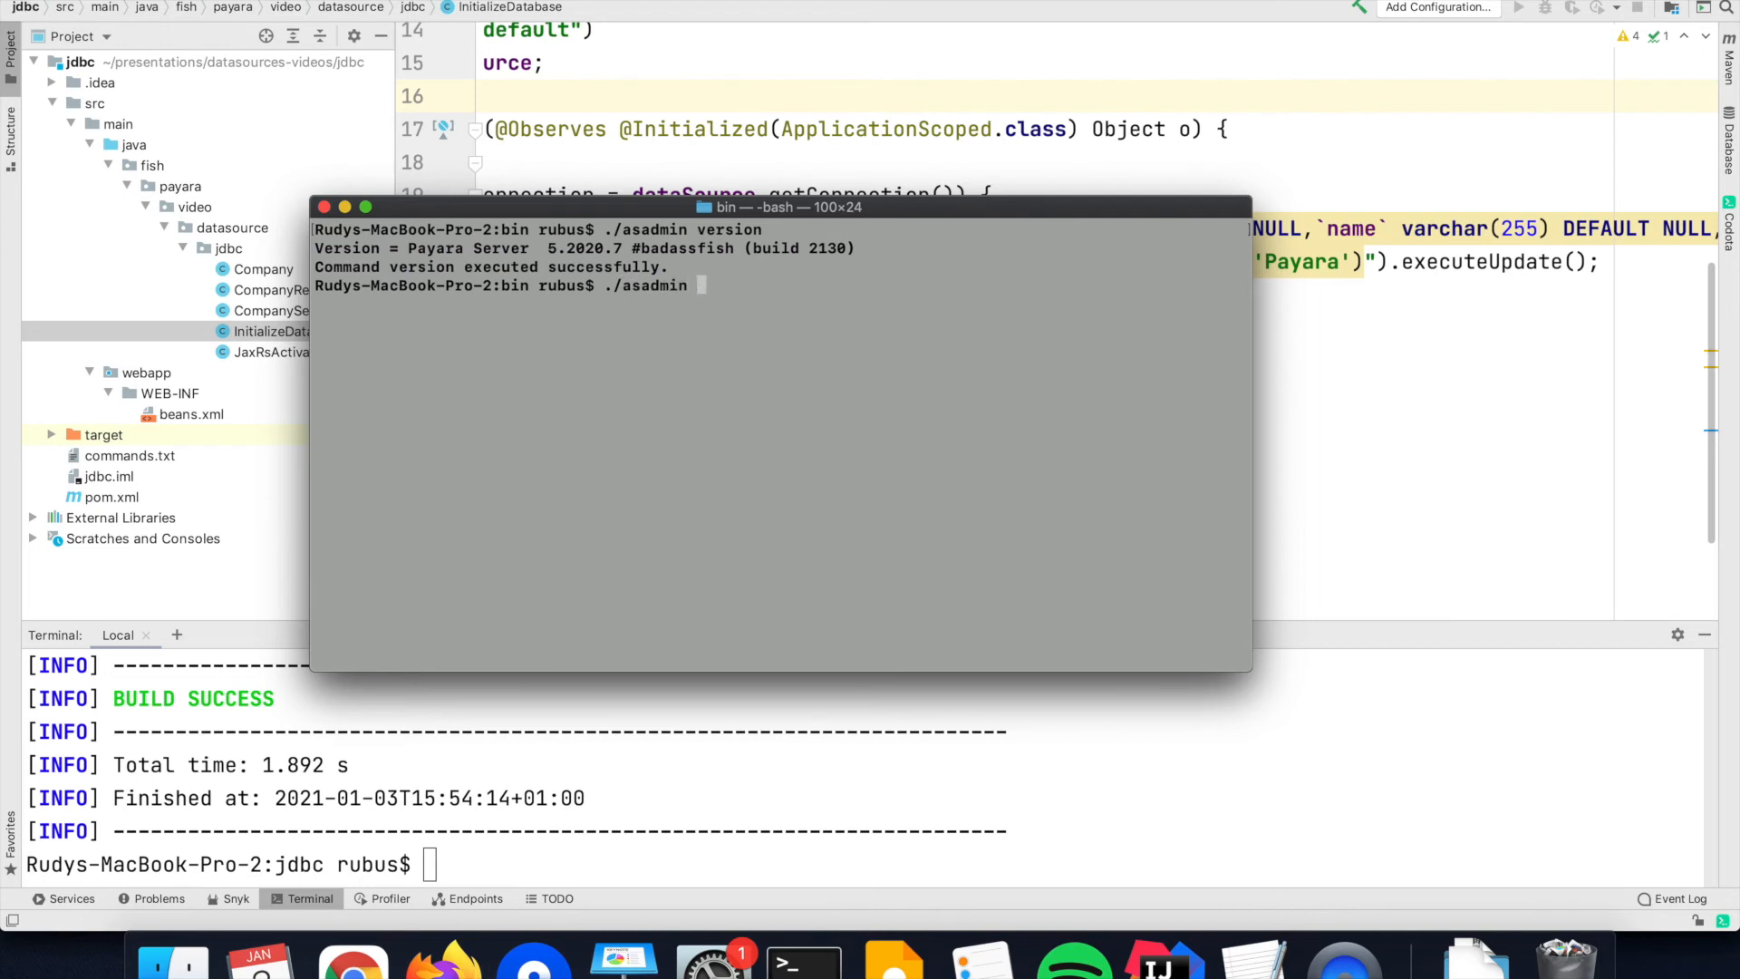
pyautogui.write('list-domains')
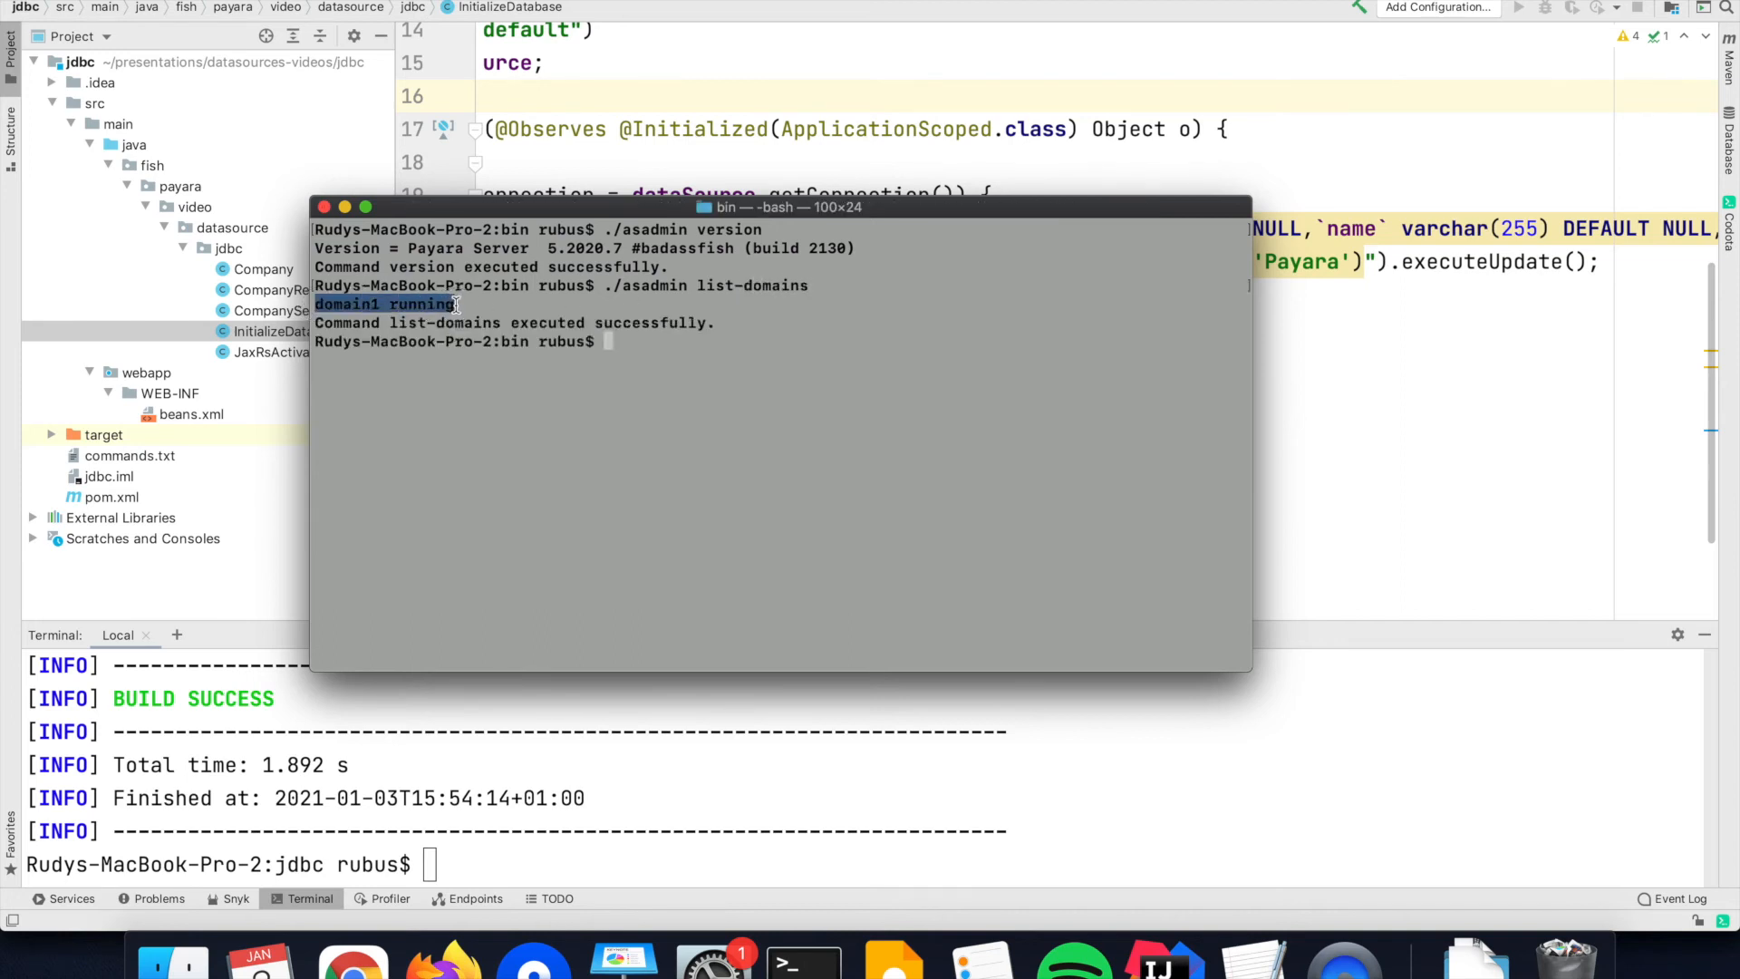
# - Deploy target/jdbc-basic.war to Payara with ./asadmin deploy
pyautogui.write('./')
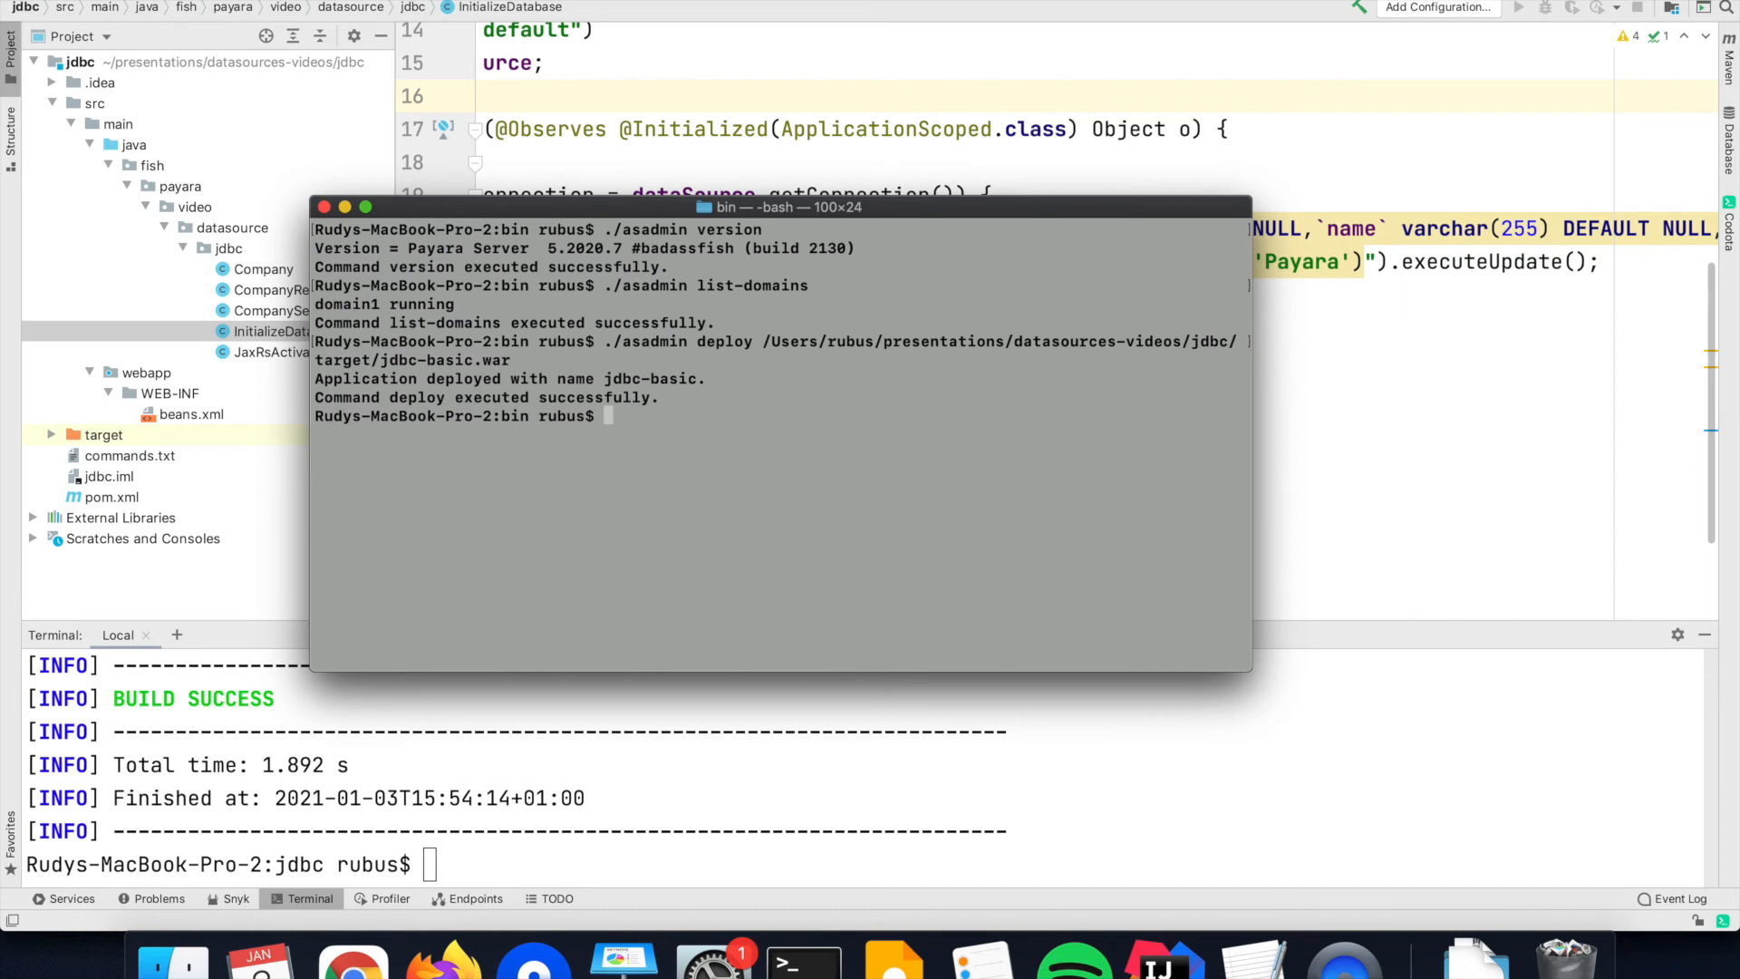
pyautogui.write('curl')
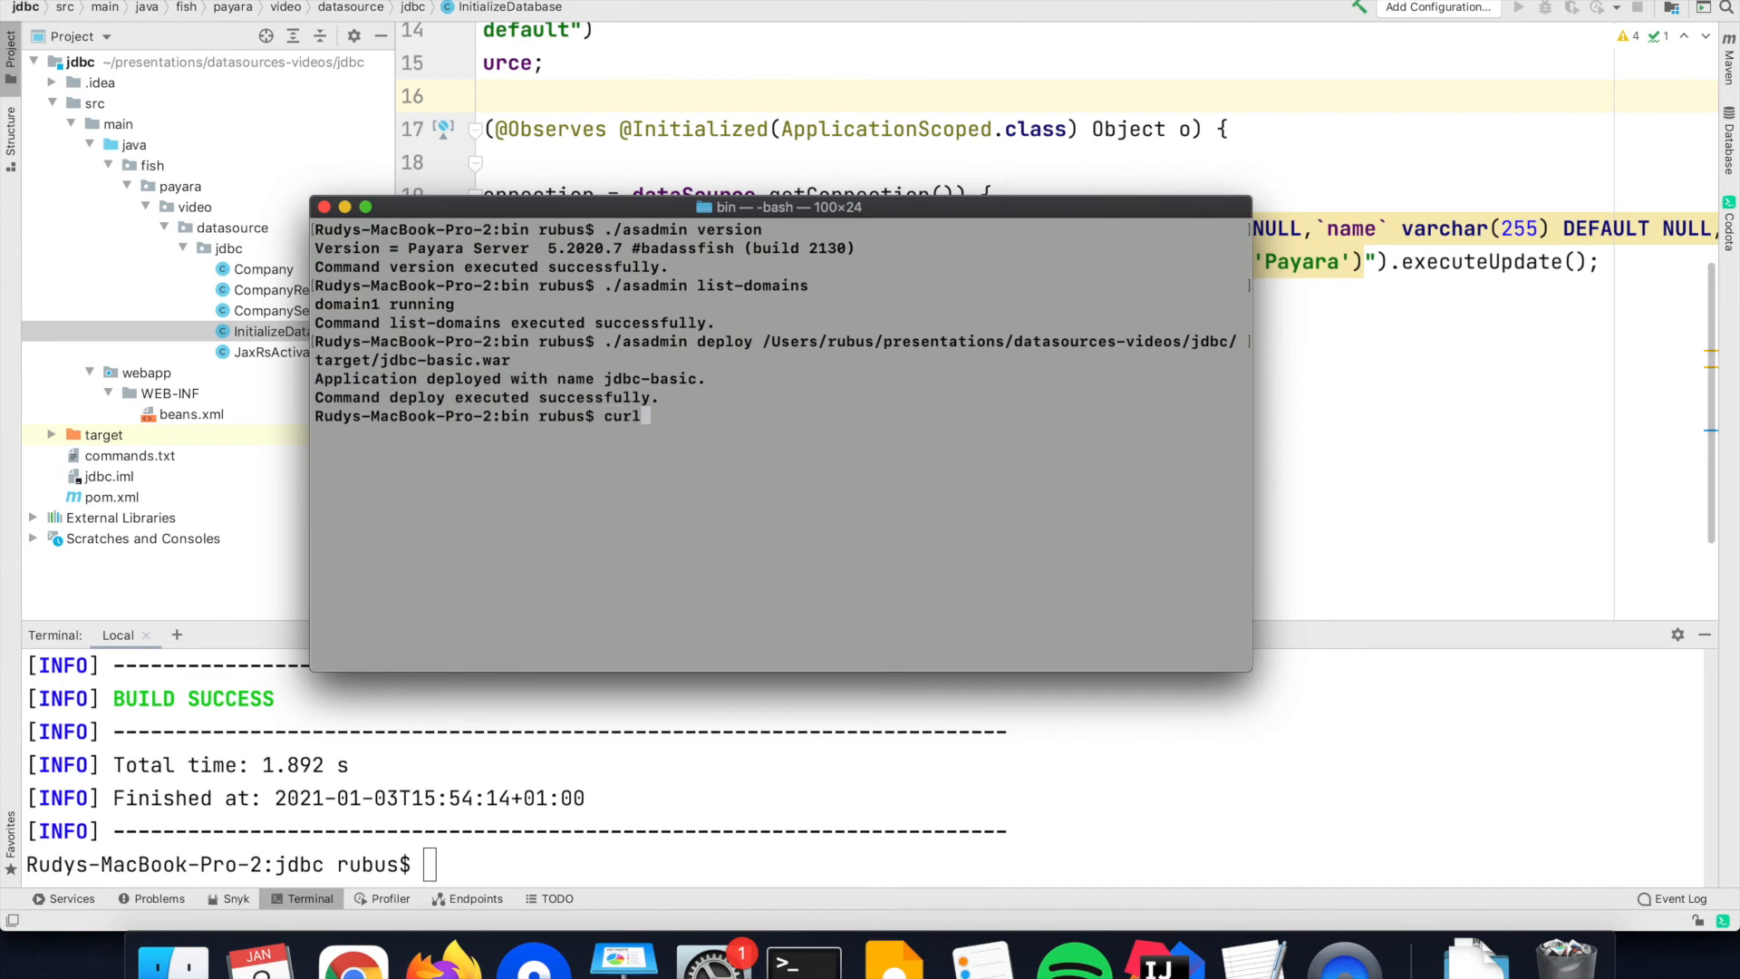
pyautogui.write('http://localhost:8080/jdbc-basic/rest/company/1')
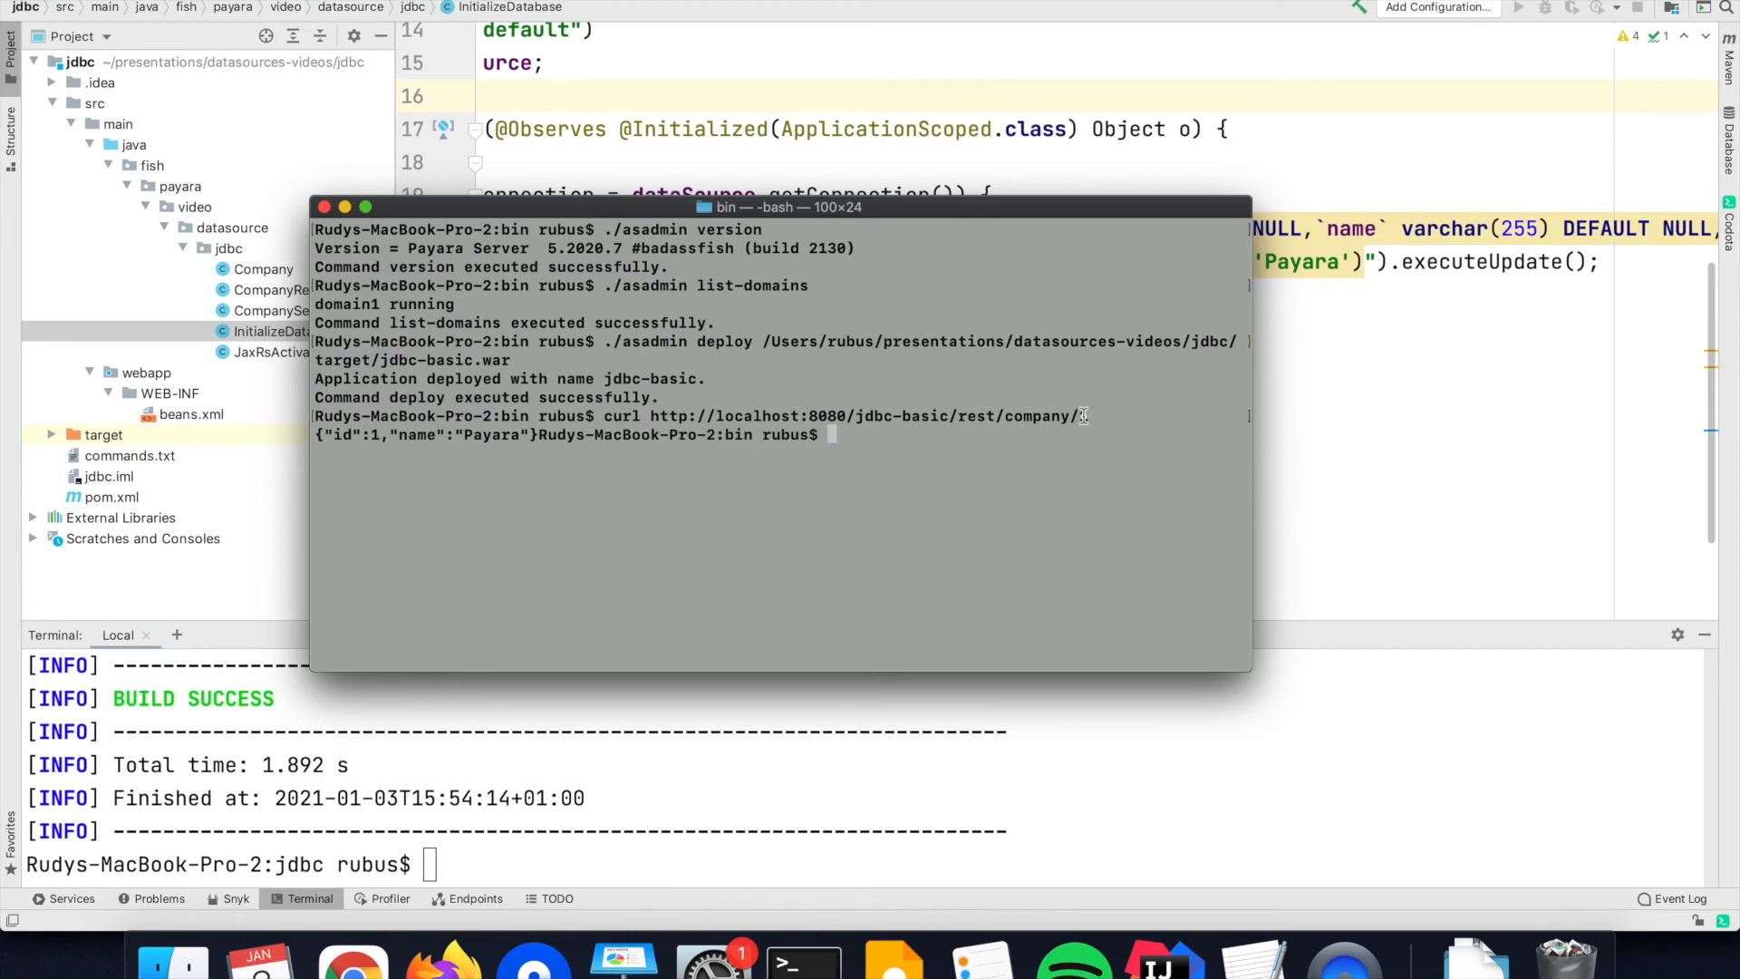
pyautogui.write('1')
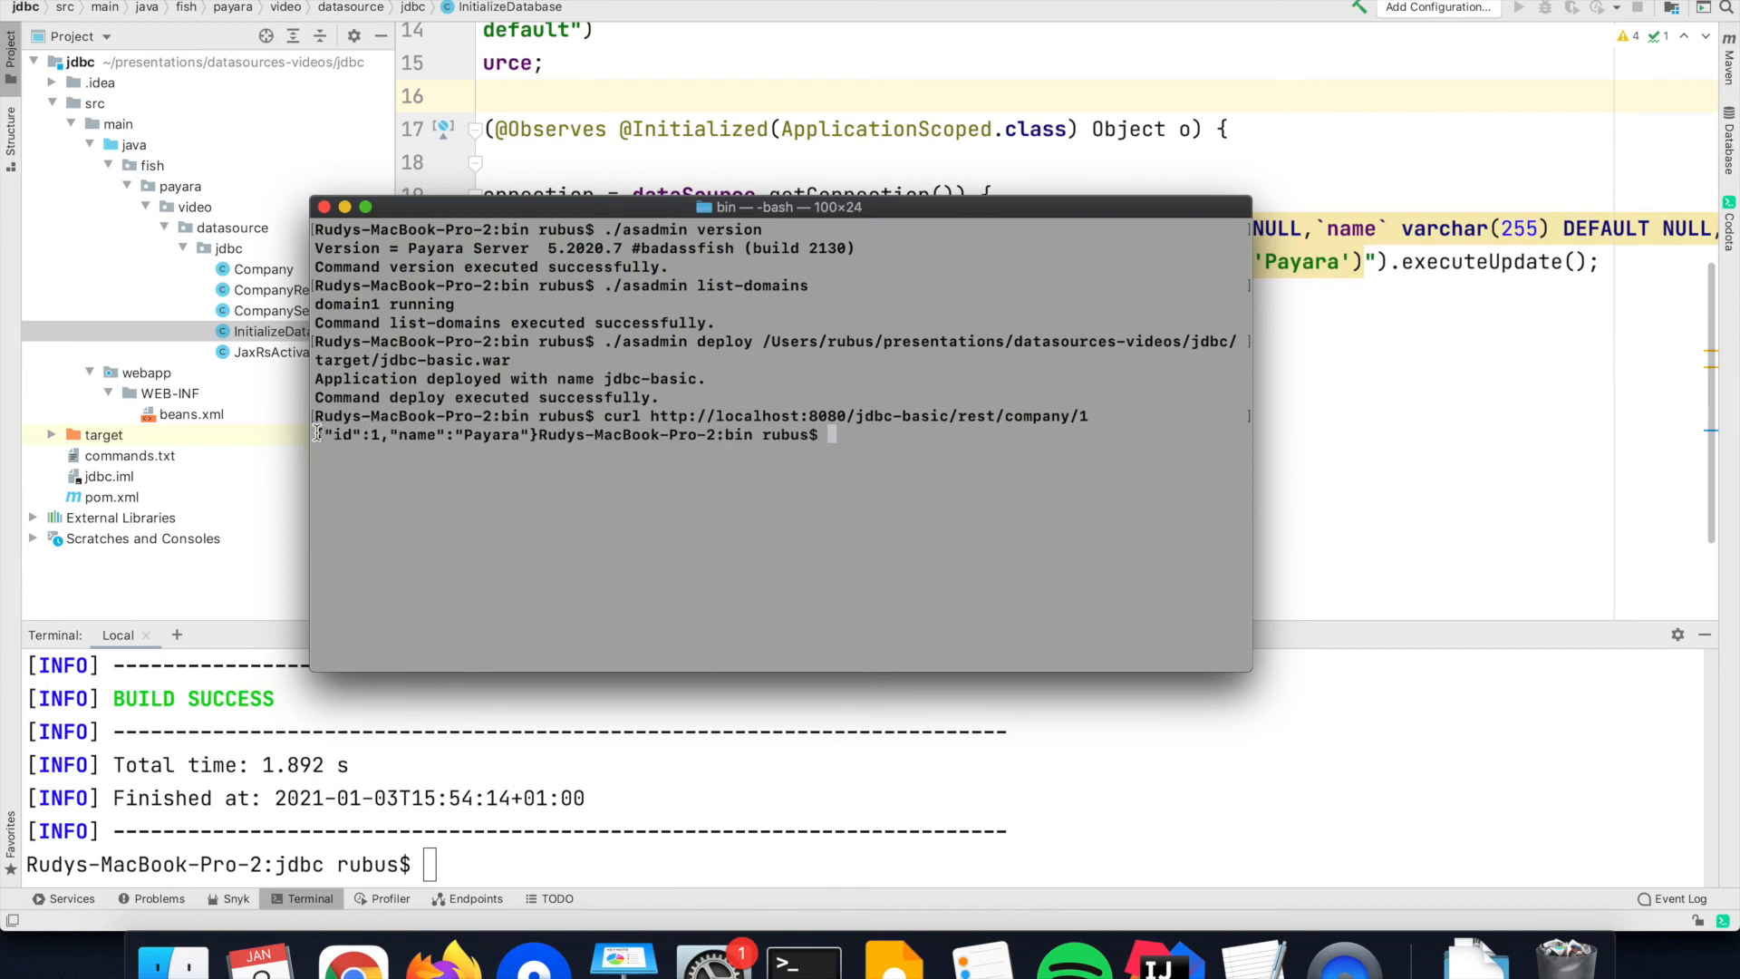
pyautogui.moveTo(316, 434); pyautogui.dragTo(535, 434)
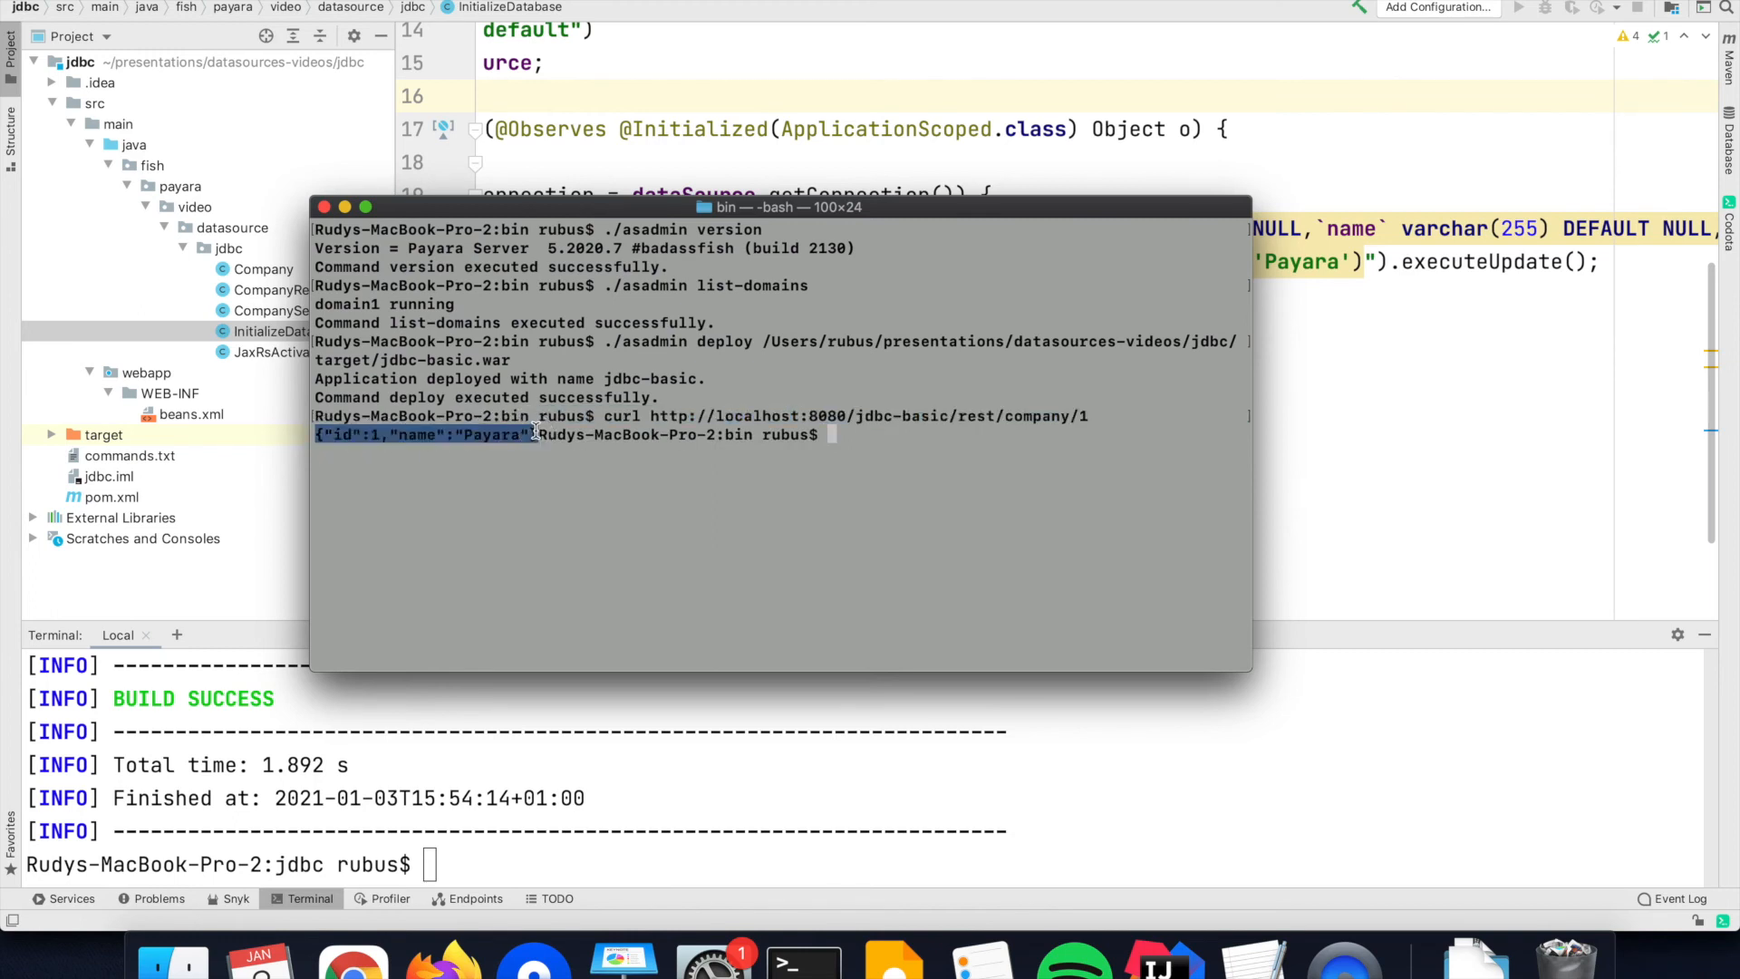